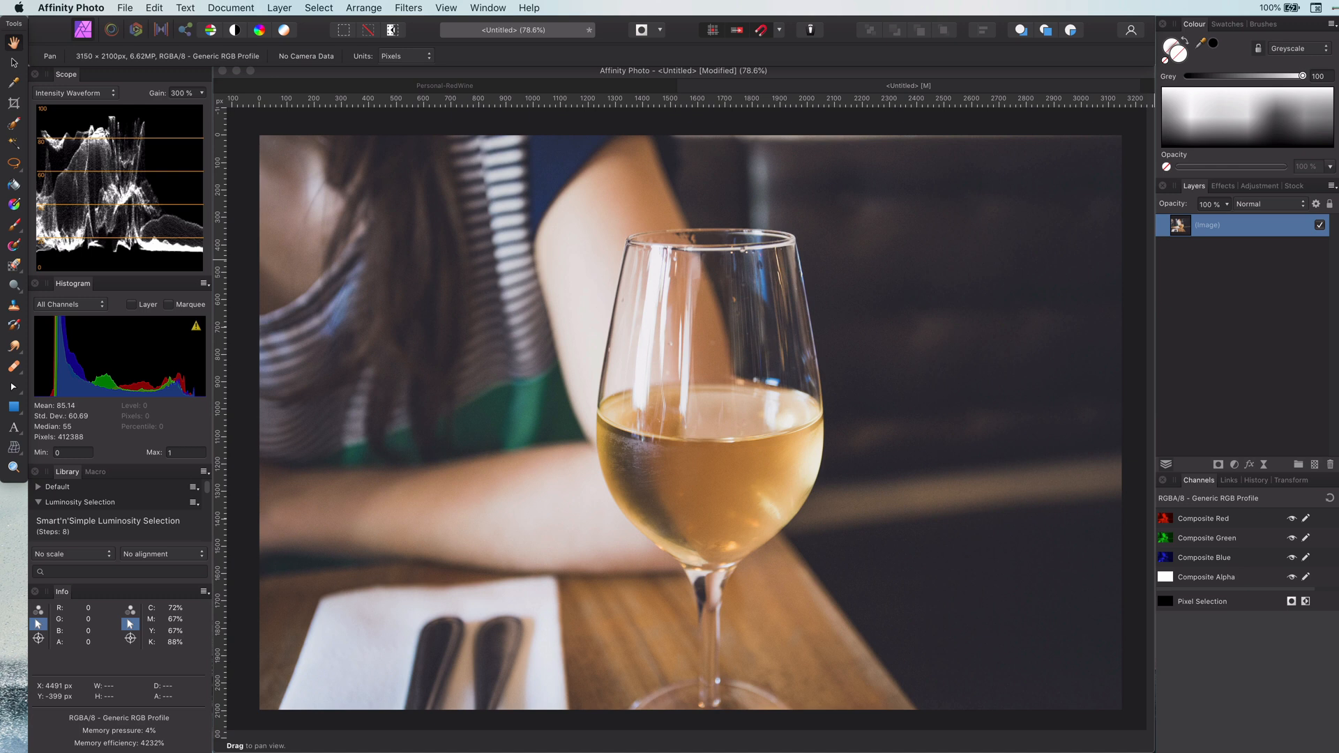
{"action": "mouse_move", "coordinate": [1225, 222]}
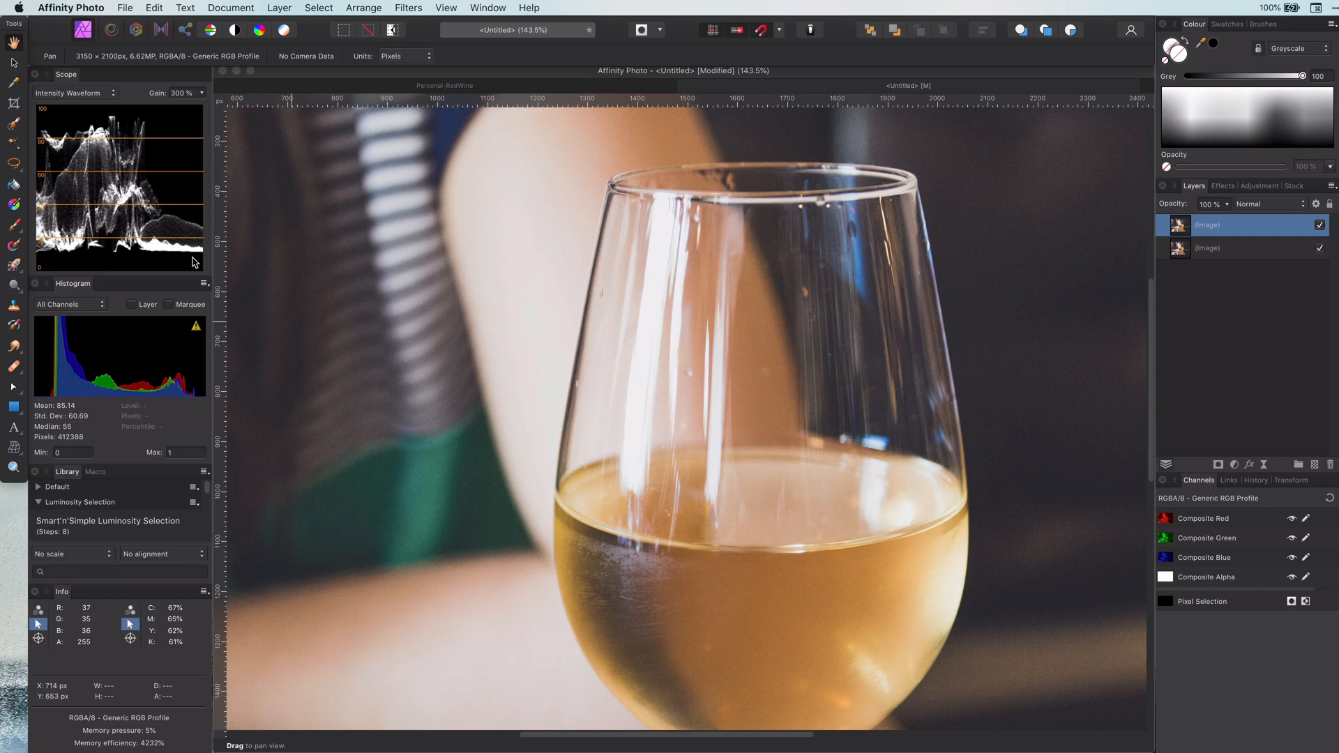
{"action": "mouse_move", "coordinate": [15, 347]}
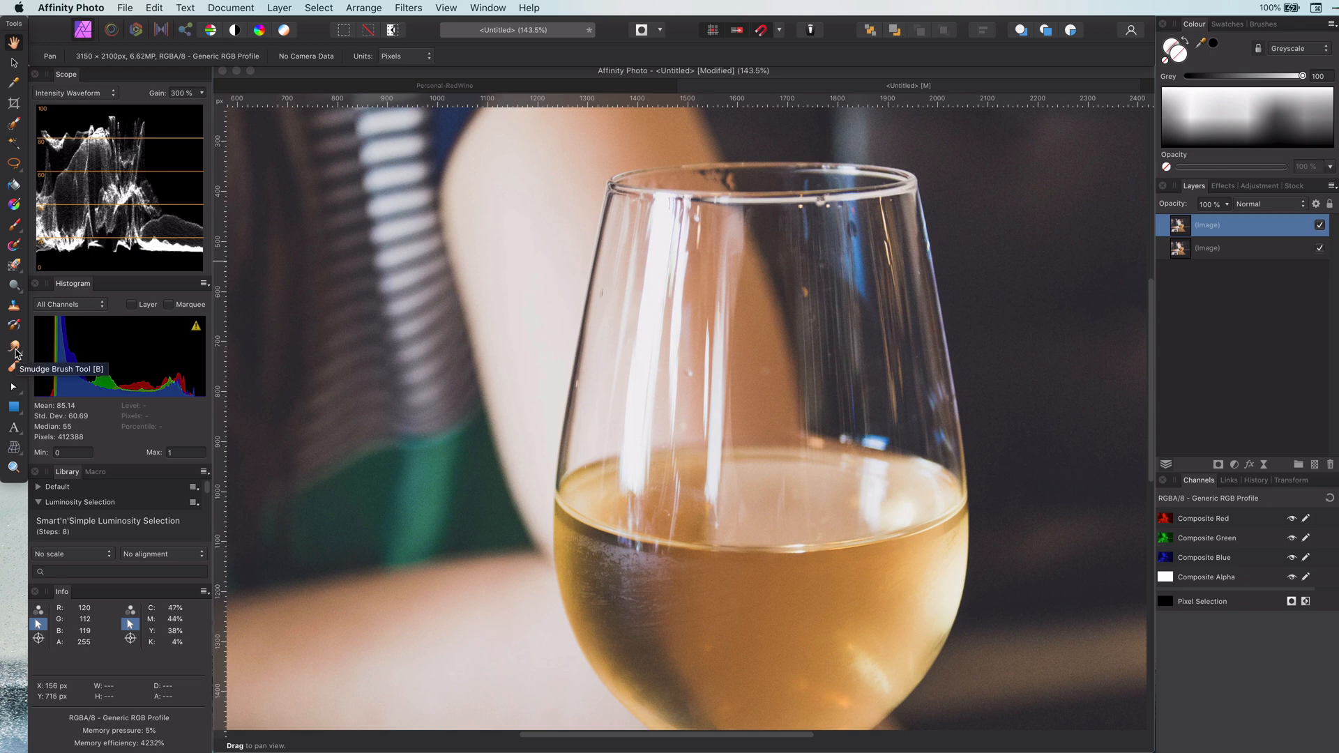
Clone darker tone over the left-side glare streaks using the Clone Brush in Darken mode.
{"action": "left_click", "coordinate": [14, 306]}
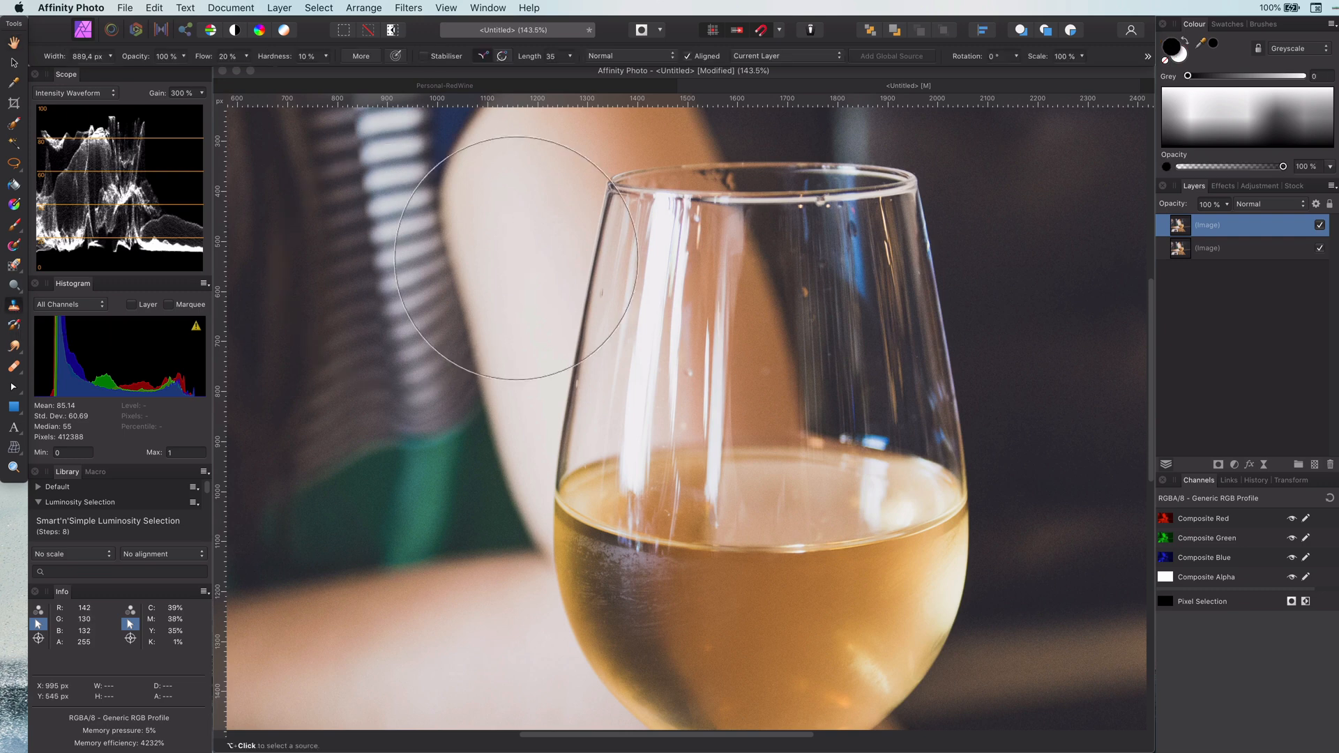
{"action": "left_click", "coordinate": [623, 55]}
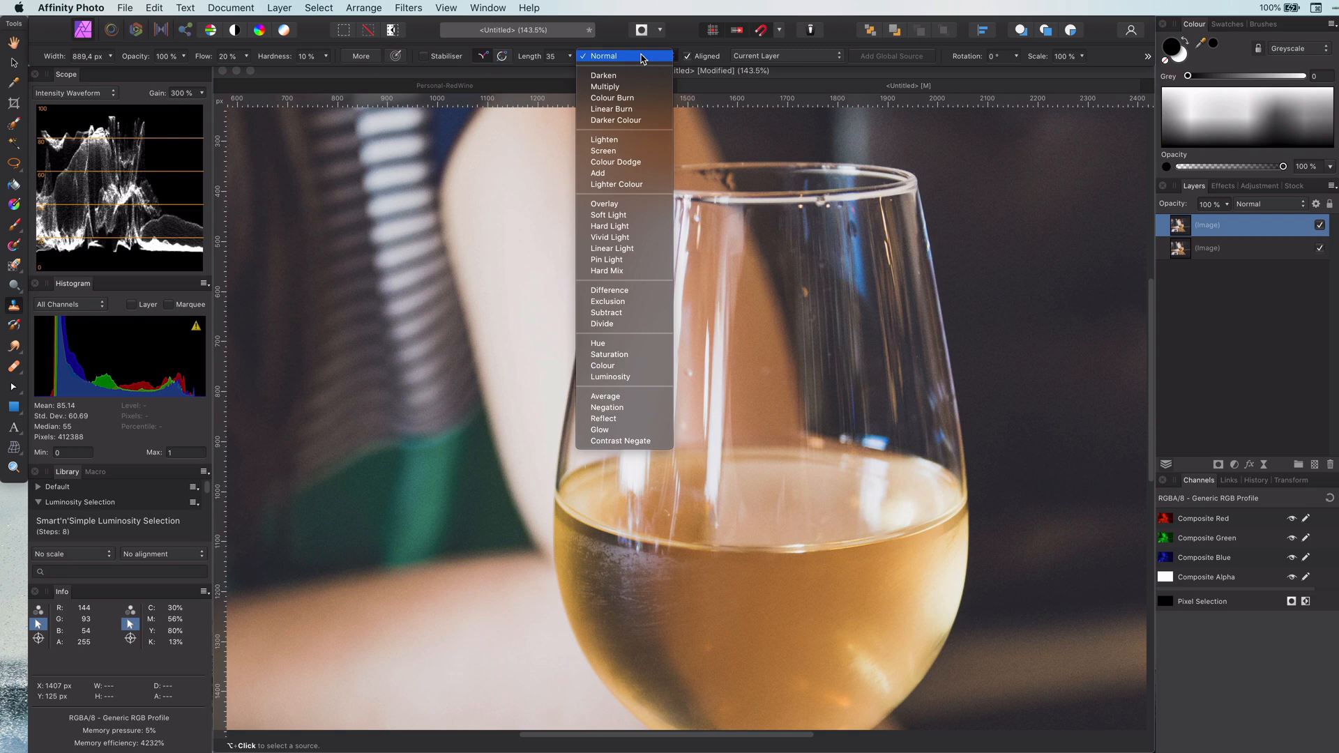
{"action": "left_click", "coordinate": [604, 76]}
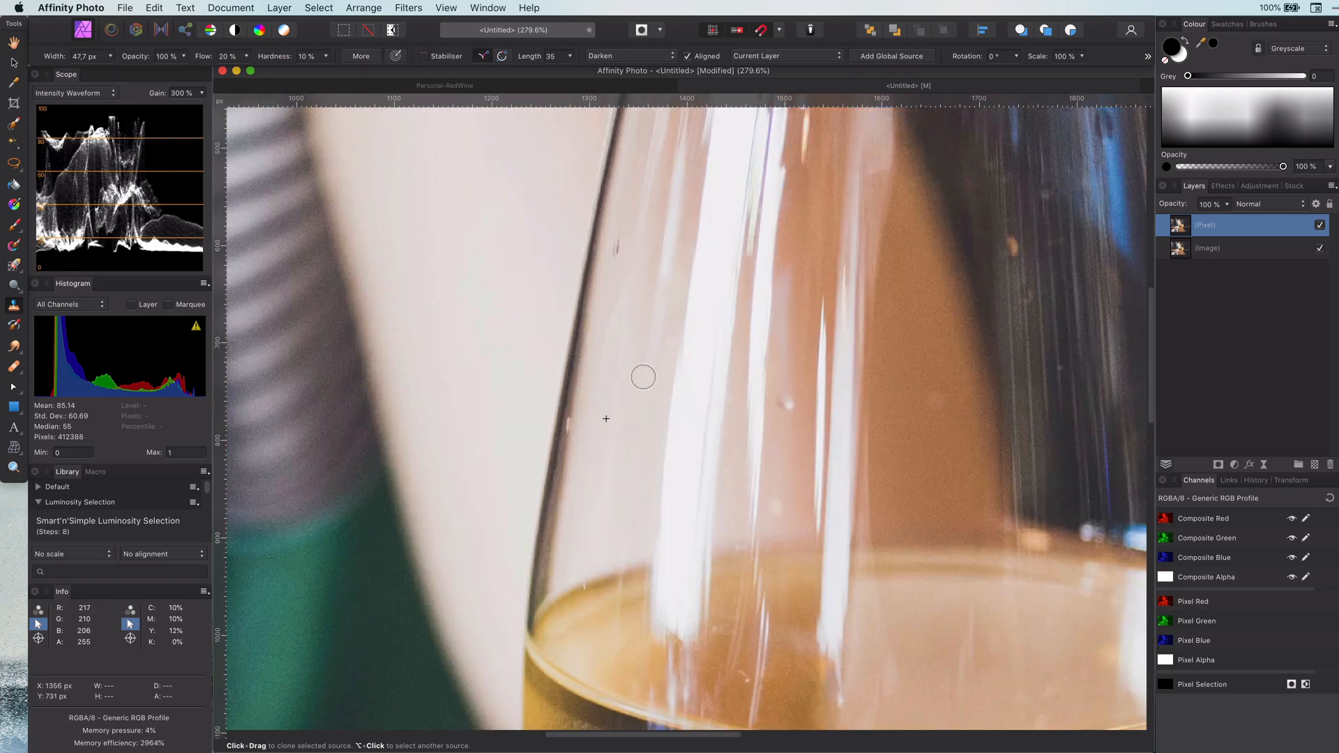
{"action": "left_click_drag", "start_coordinate": [643, 377], "coordinate": [743, 548]}
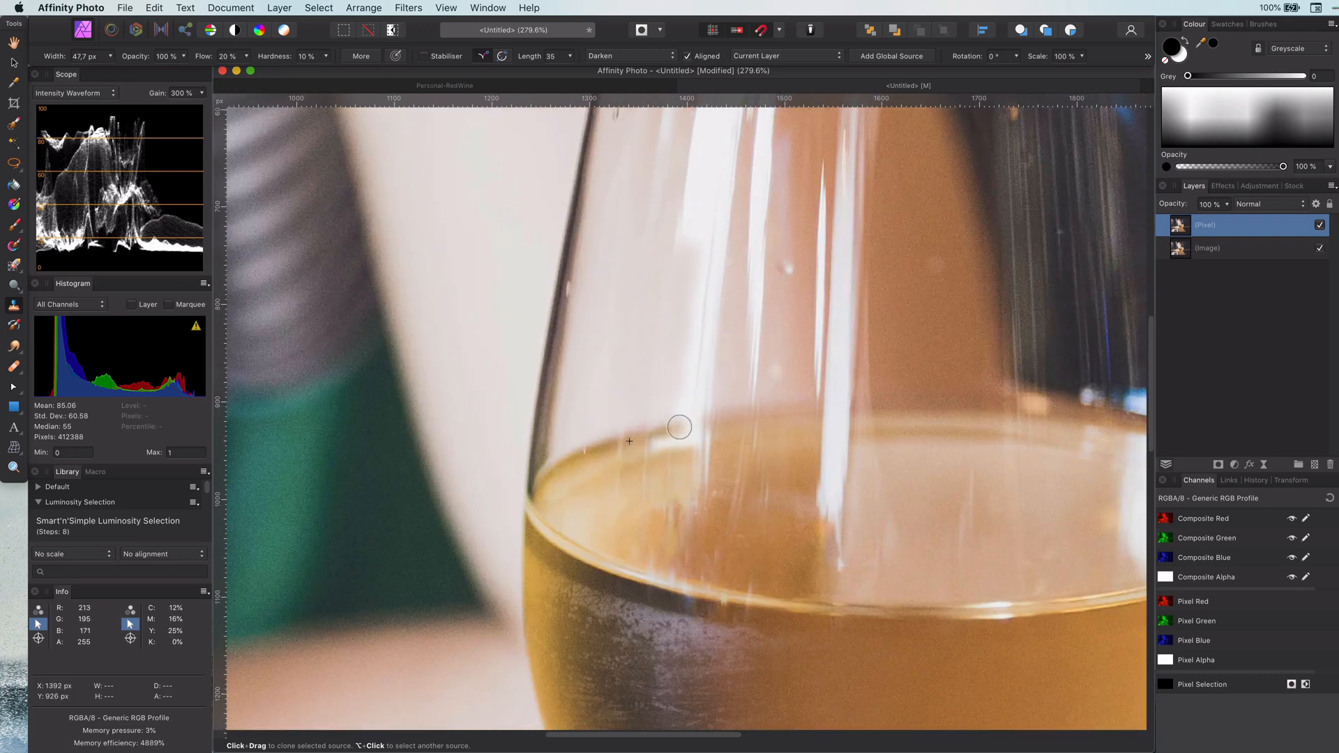
{"action": "left_click_drag", "start_coordinate": [679, 427], "coordinate": [615, 442]}
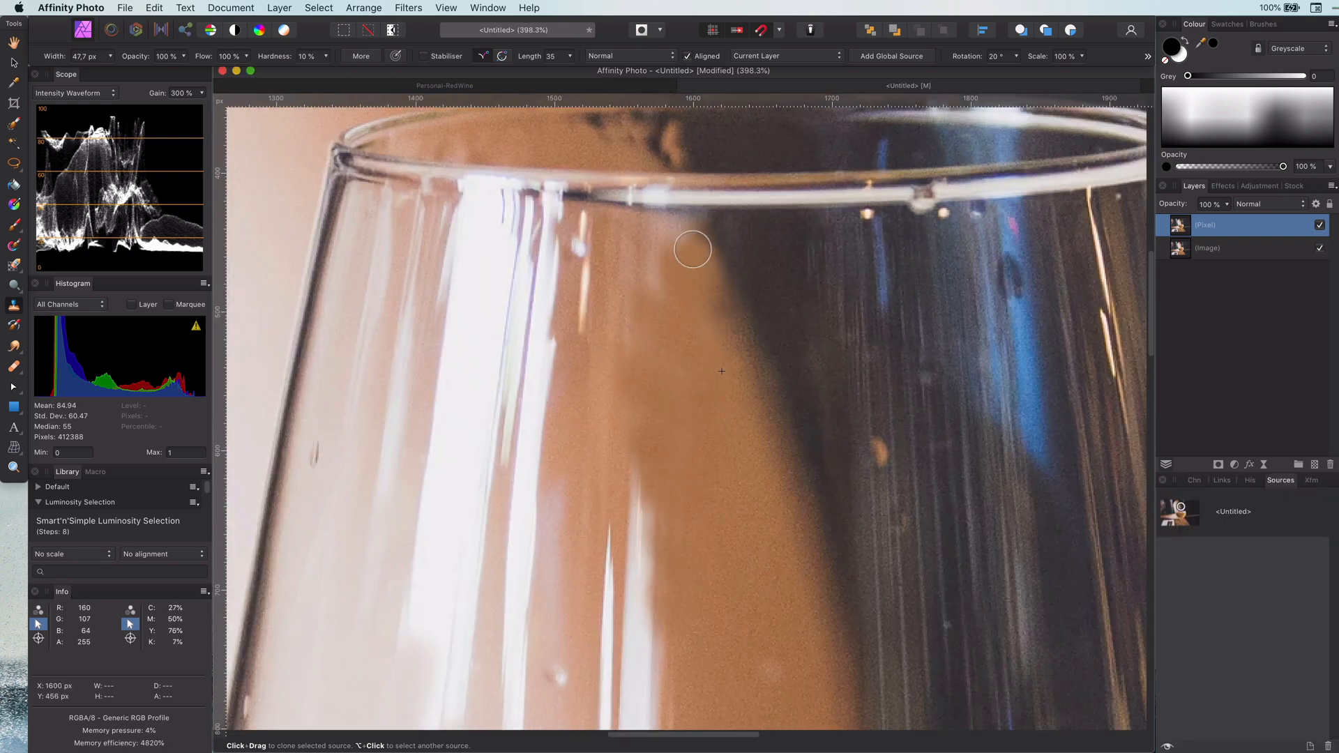
Choose the stored clone source and clone over the streaks at the wine surface.
{"action": "left_click", "coordinate": [1241, 559]}
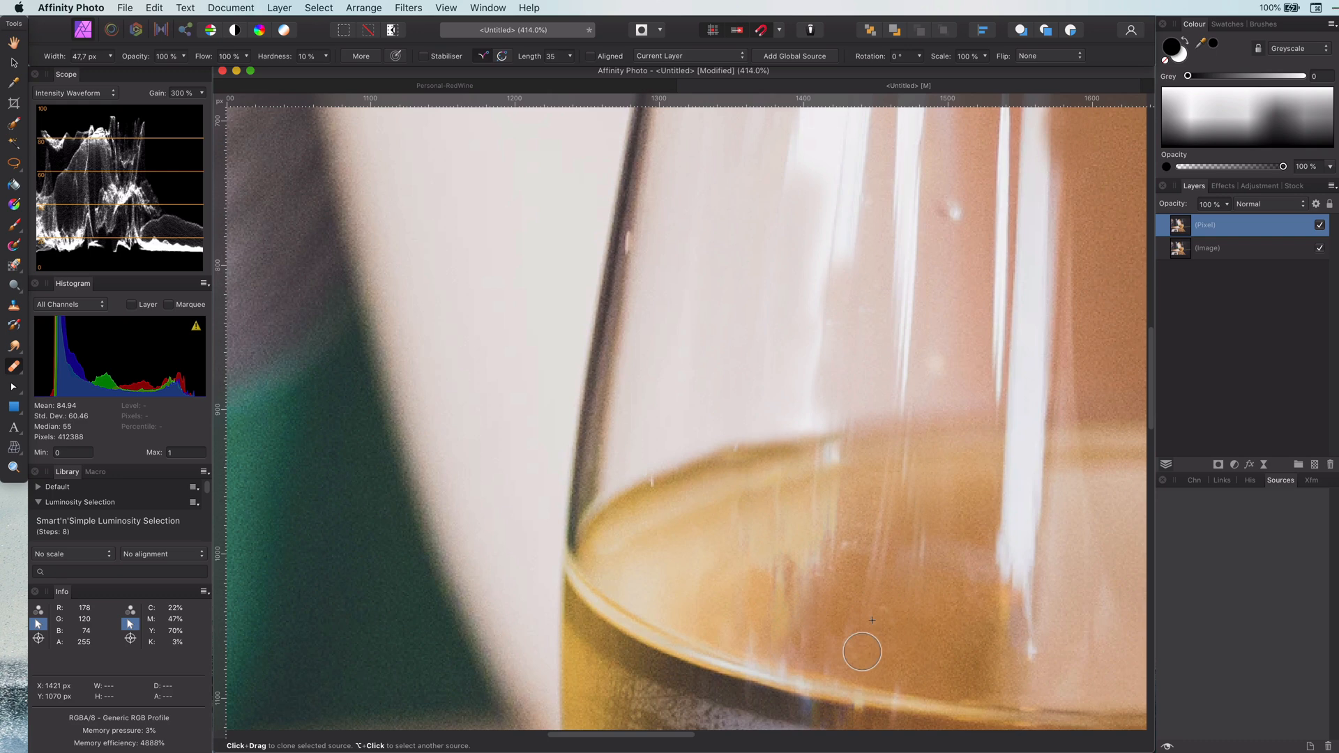
{"action": "left_click_drag", "start_coordinate": [862, 652], "coordinate": [781, 515]}
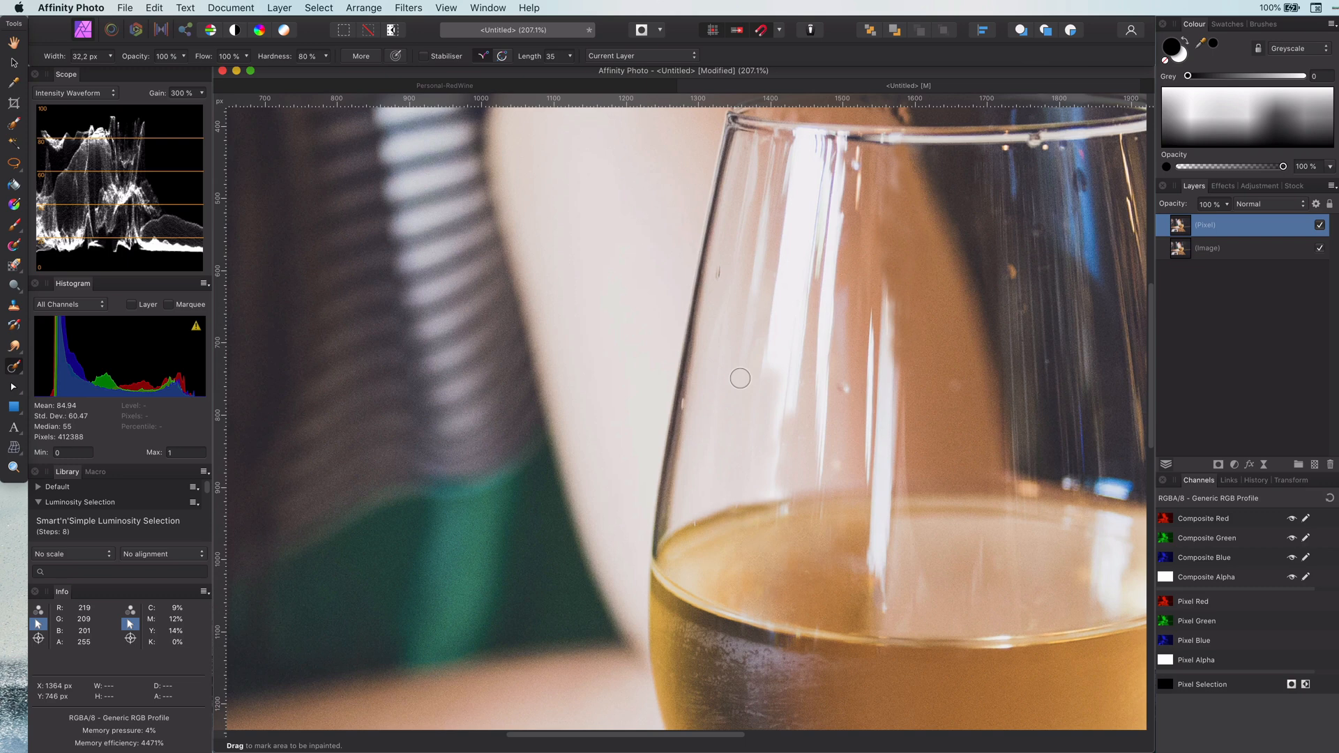
Inpaint a small blemish on the glass, then clone over the bright rim highlight.
{"action": "left_click_drag", "start_coordinate": [741, 383], "coordinate": [762, 147]}
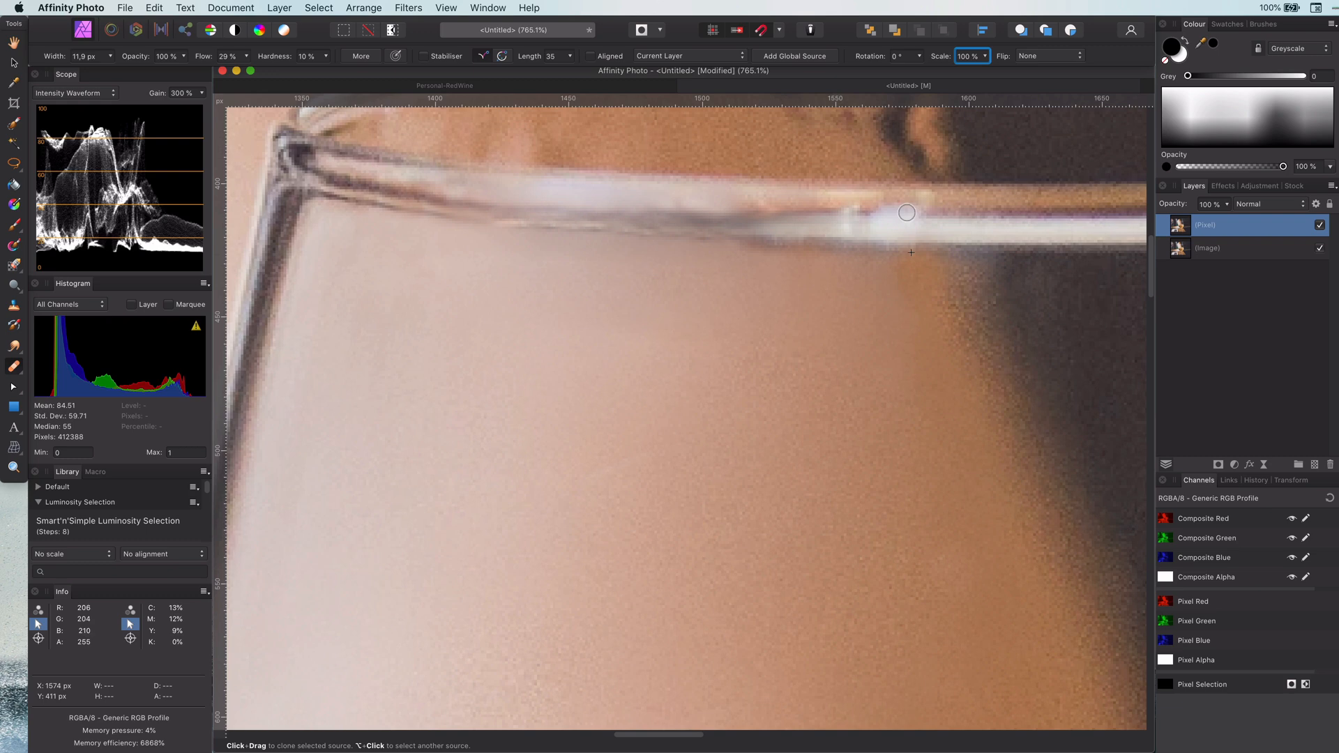
{"action": "left_click_drag", "start_coordinate": [906, 212], "coordinate": [758, 229]}
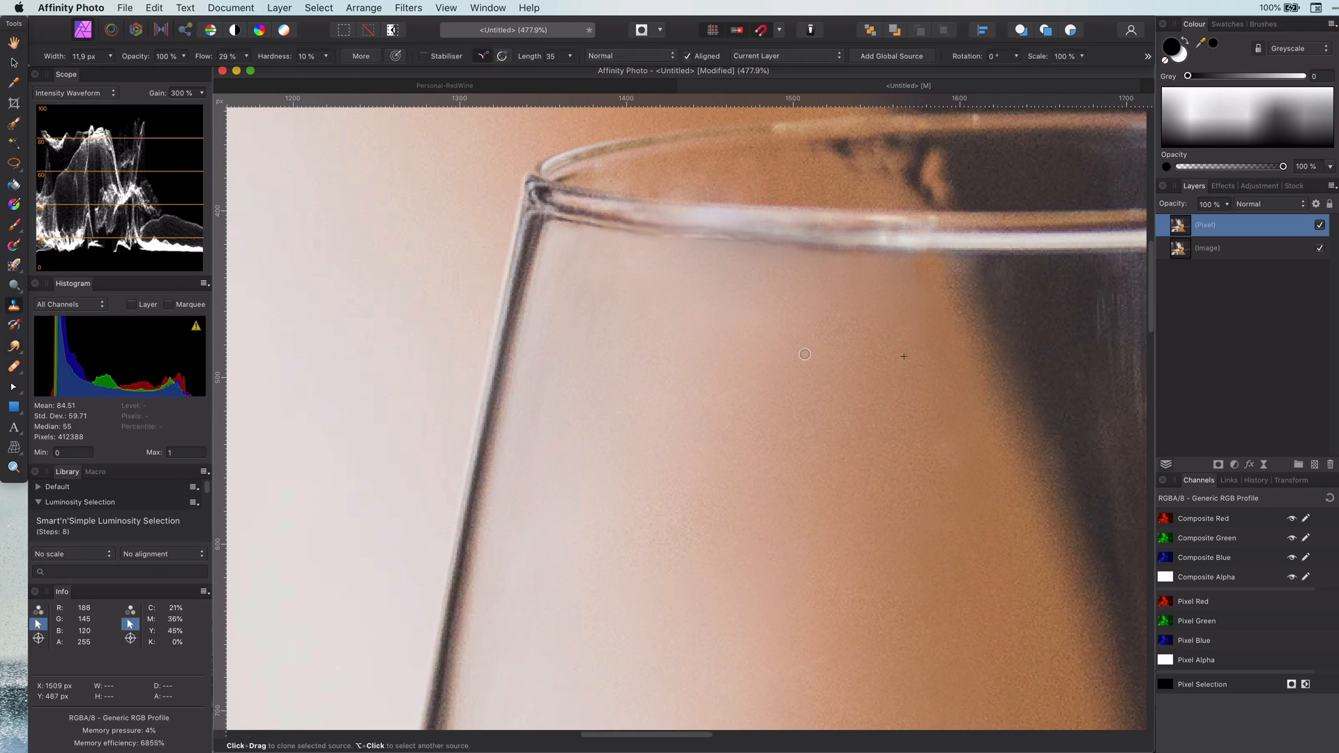
{"action": "mouse_move", "coordinate": [783, 341]}
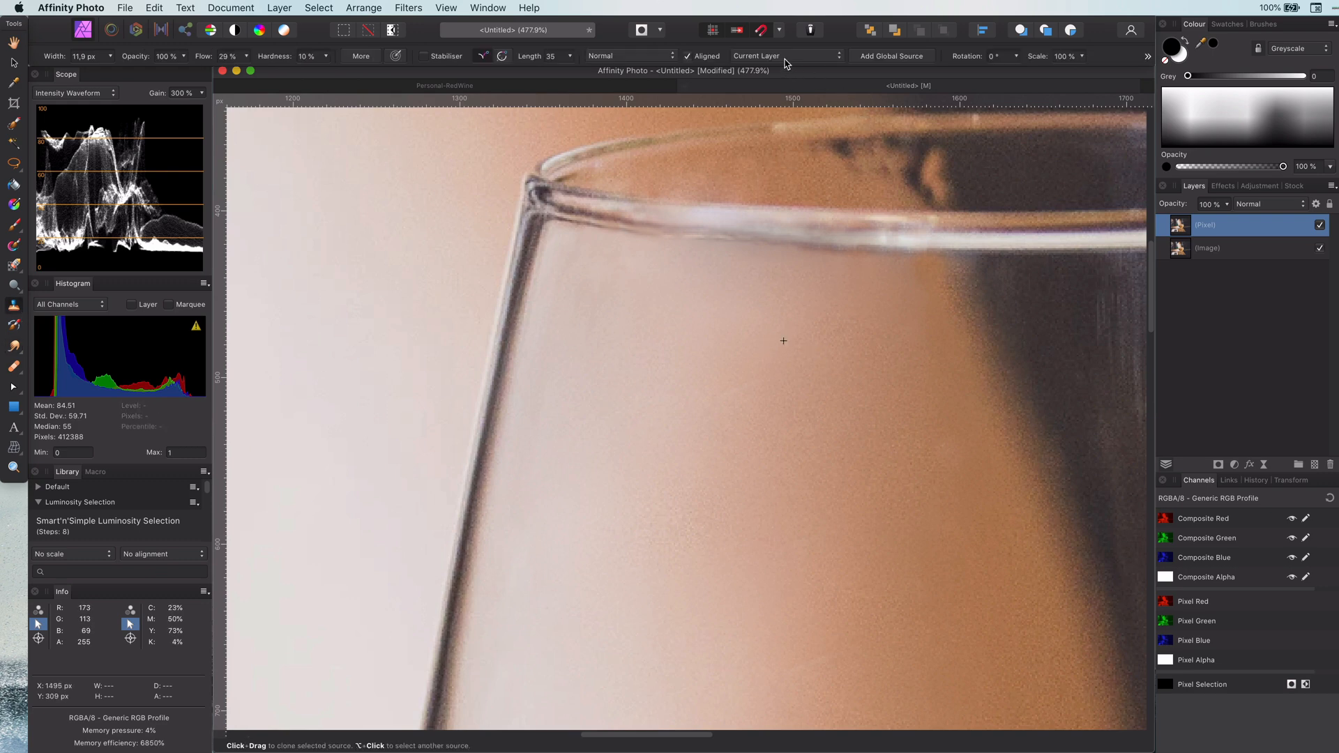
Switch the Clone Brush blend mode to Colour.
{"action": "left_click", "coordinate": [632, 56]}
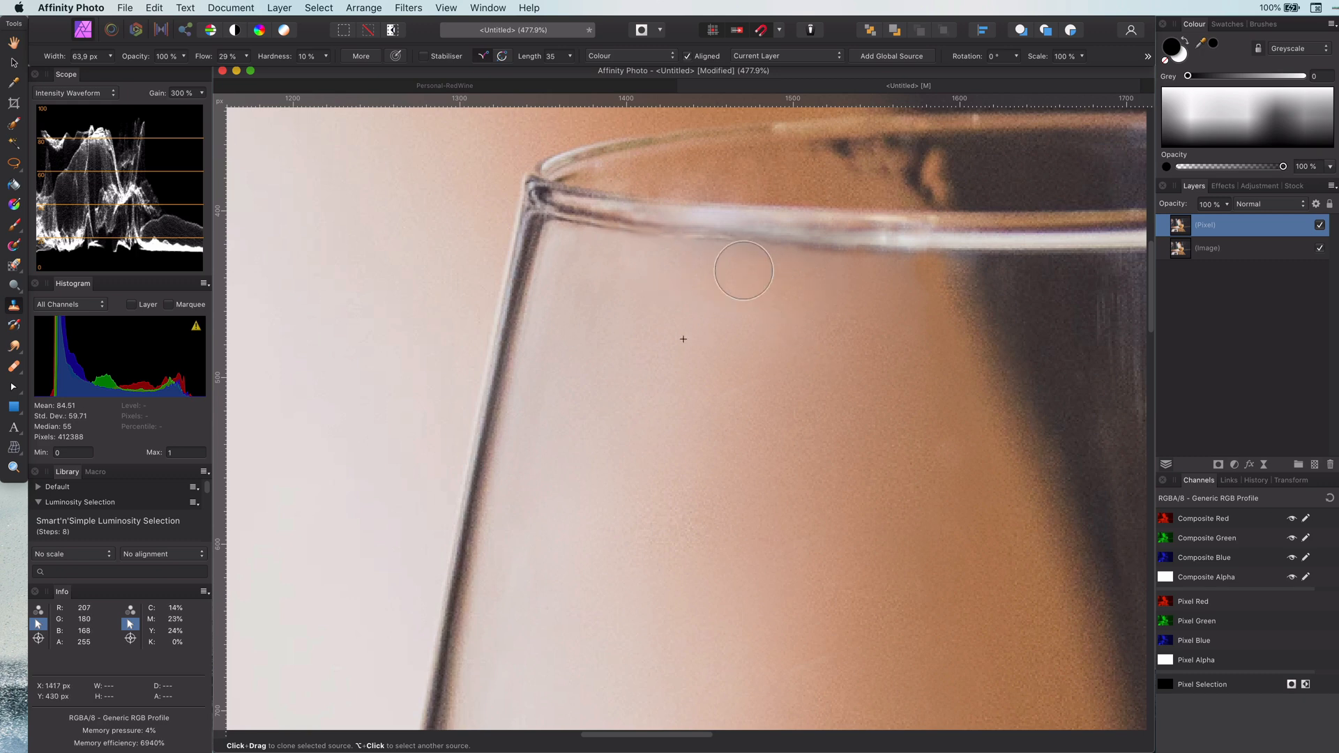
{"action": "mouse_move", "coordinate": [1051, 299]}
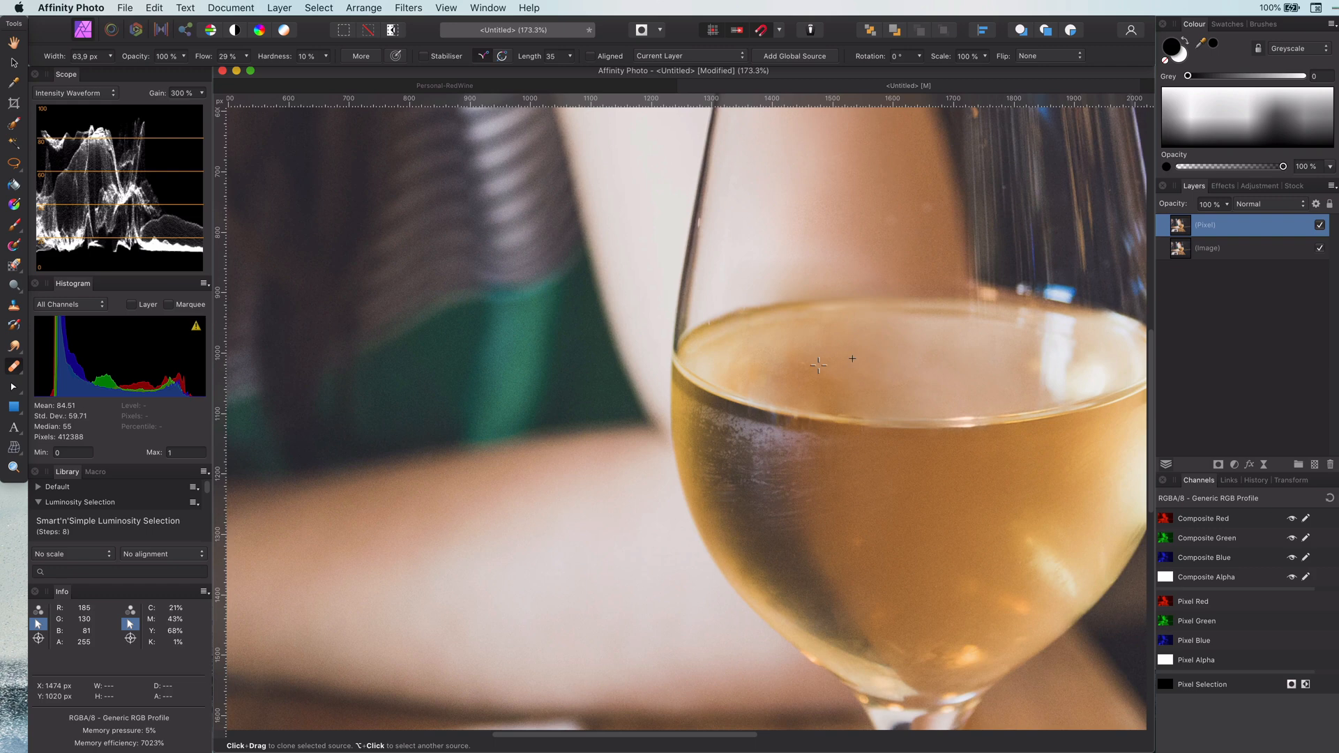
{"action": "mouse_move", "coordinate": [906, 399]}
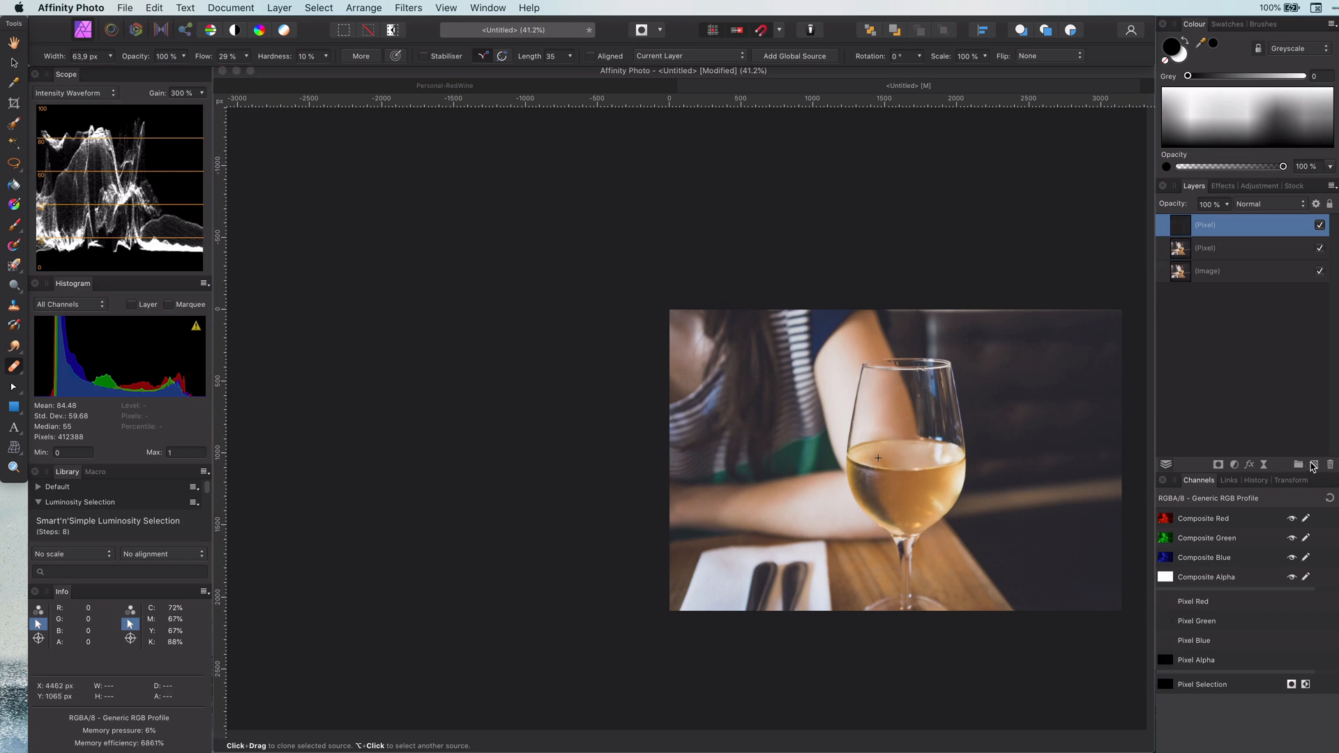
Add a Curves adjustment pulled down to darken, then raise the curve's upper part.
{"action": "left_click", "coordinate": [1233, 465]}
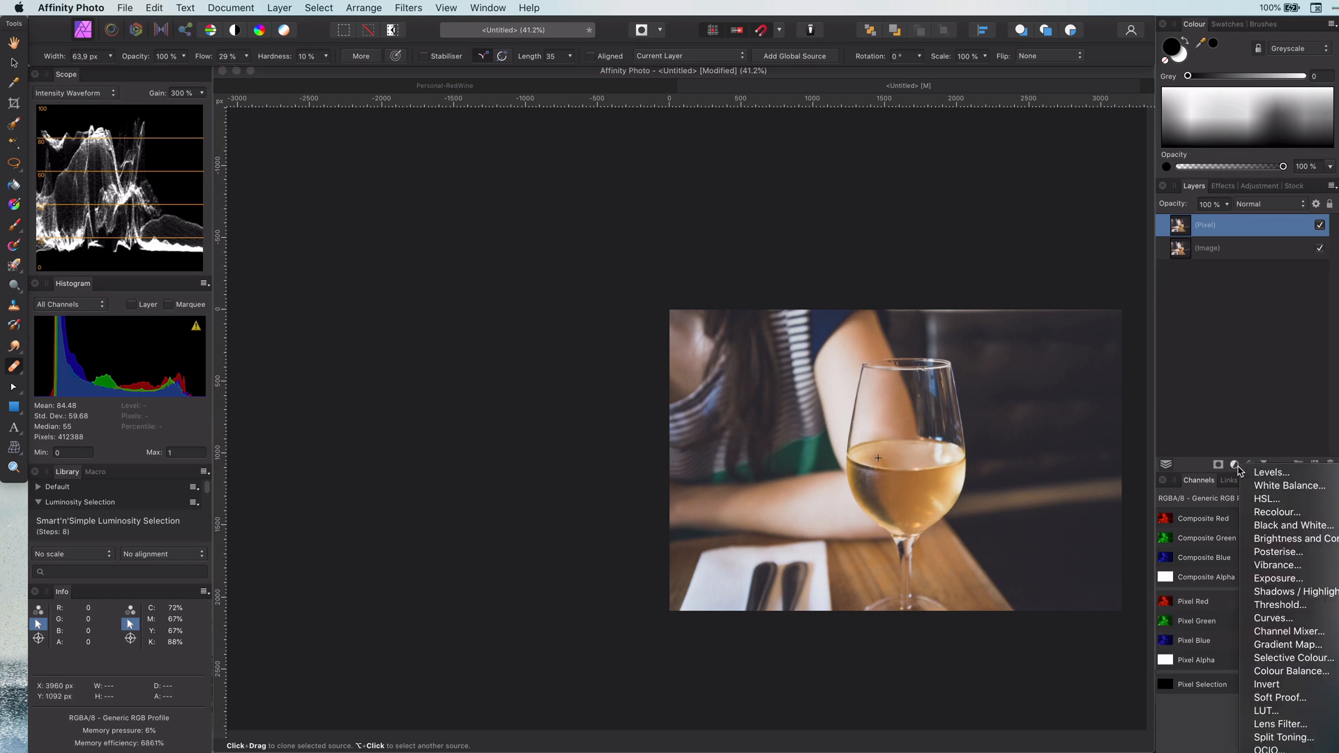
{"action": "mouse_move", "coordinate": [1273, 618]}
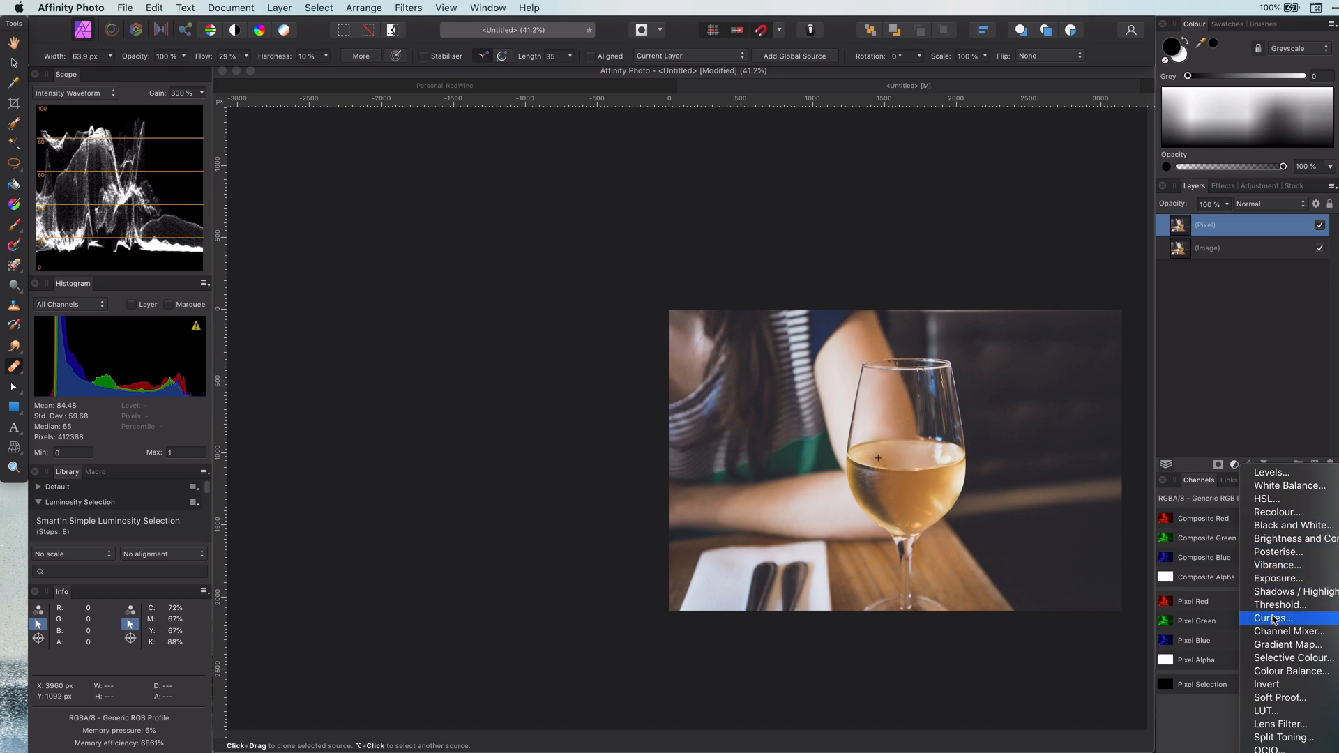
{"action": "left_click", "coordinate": [1274, 617]}
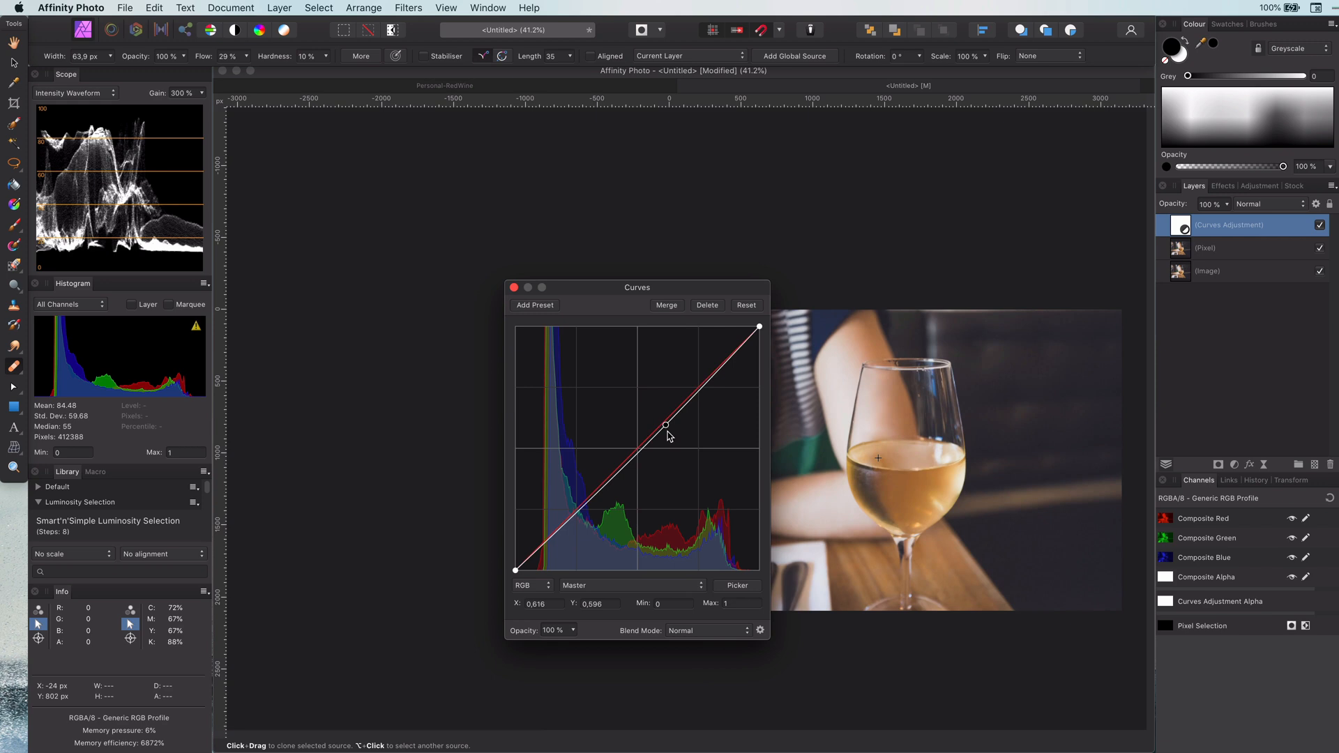
{"action": "left_click_drag", "start_coordinate": [665, 425], "coordinate": [688, 448]}
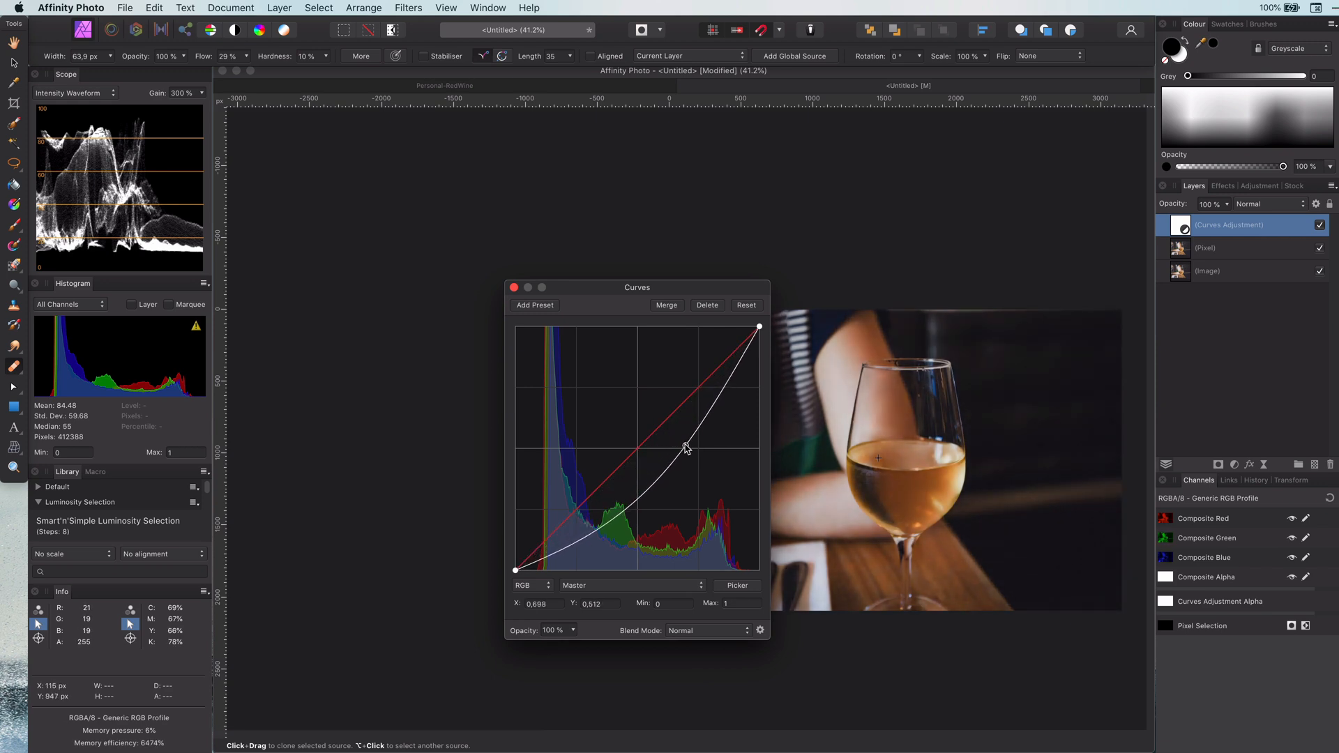
{"action": "left_click", "coordinate": [686, 446]}
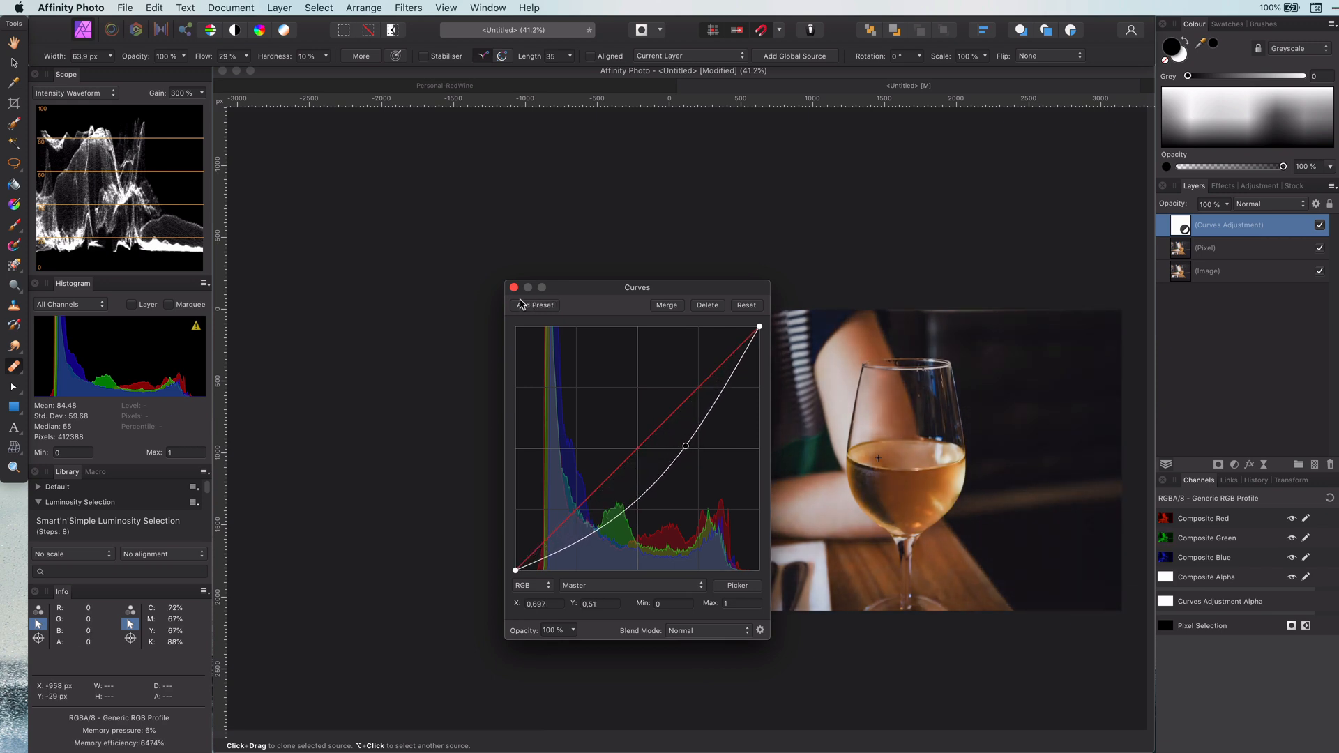
{"action": "left_click", "coordinate": [513, 287]}
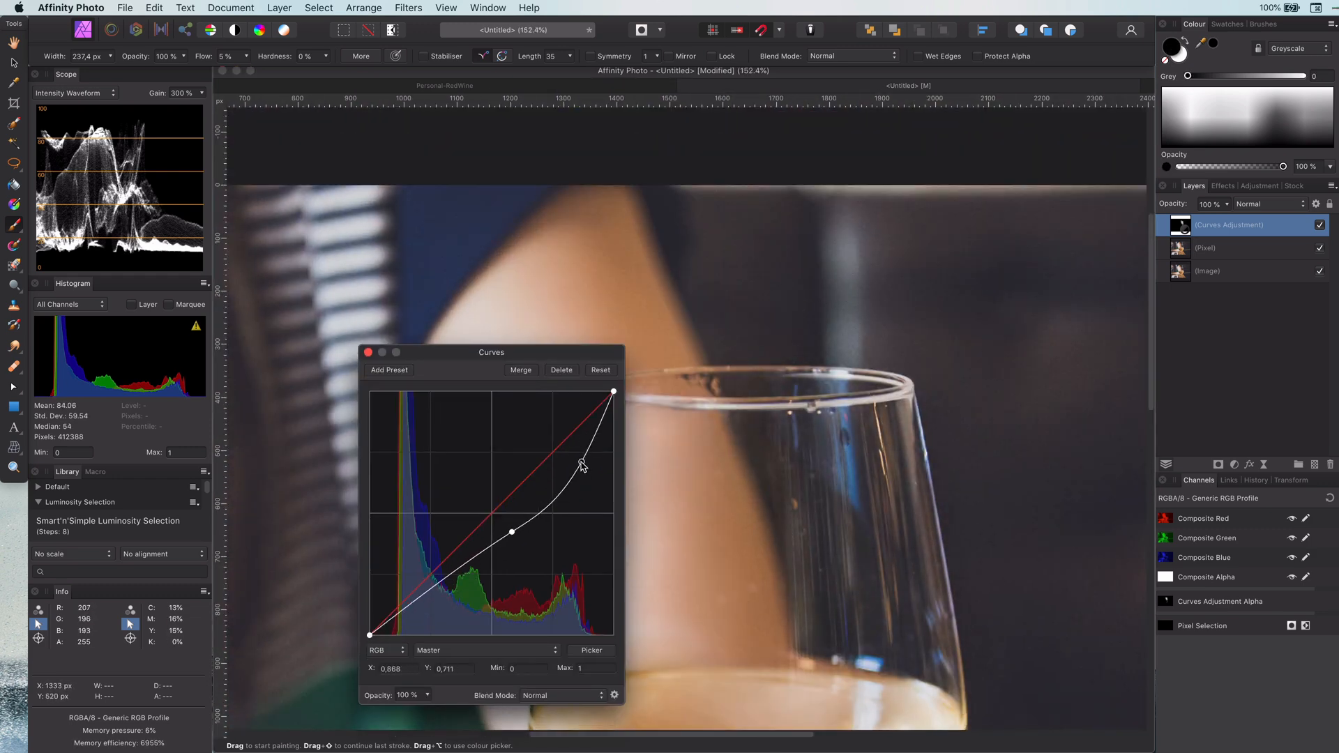
{"action": "left_click_drag", "start_coordinate": [581, 465], "coordinate": [561, 453]}
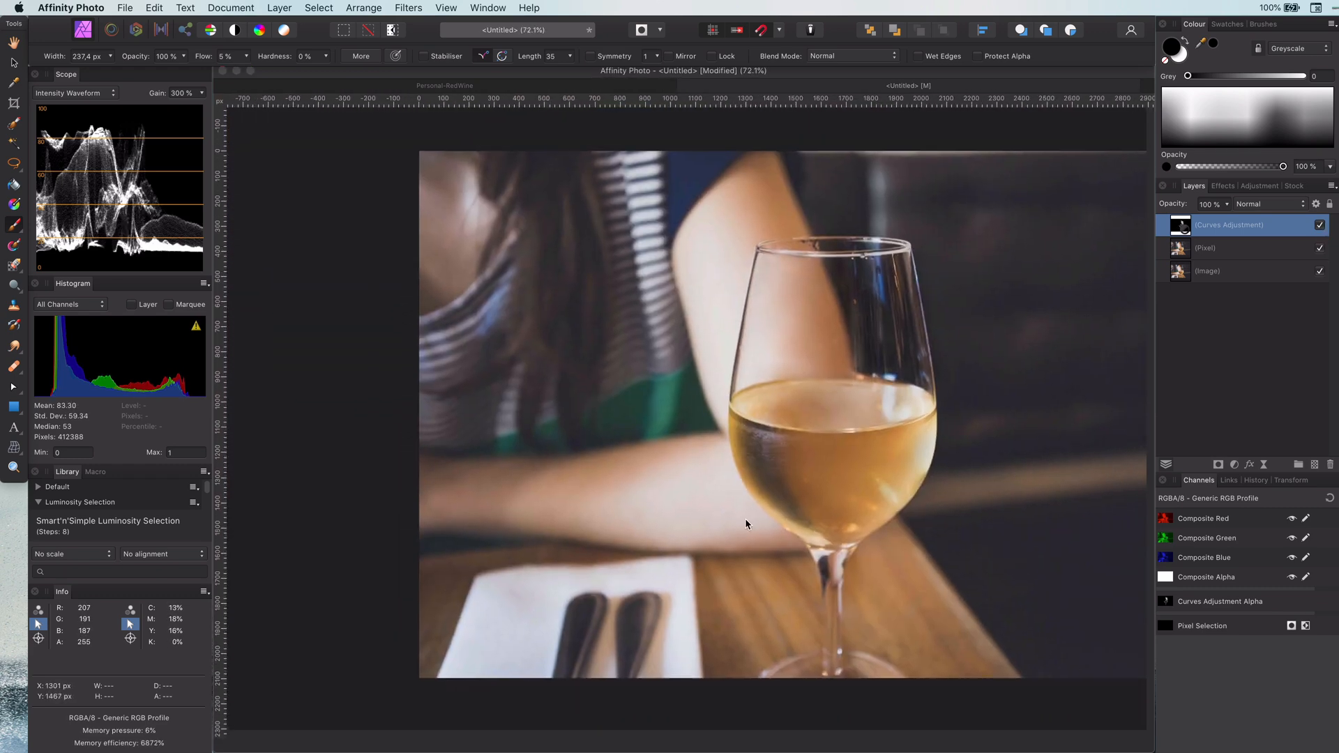
{"action": "mouse_move", "coordinate": [796, 502]}
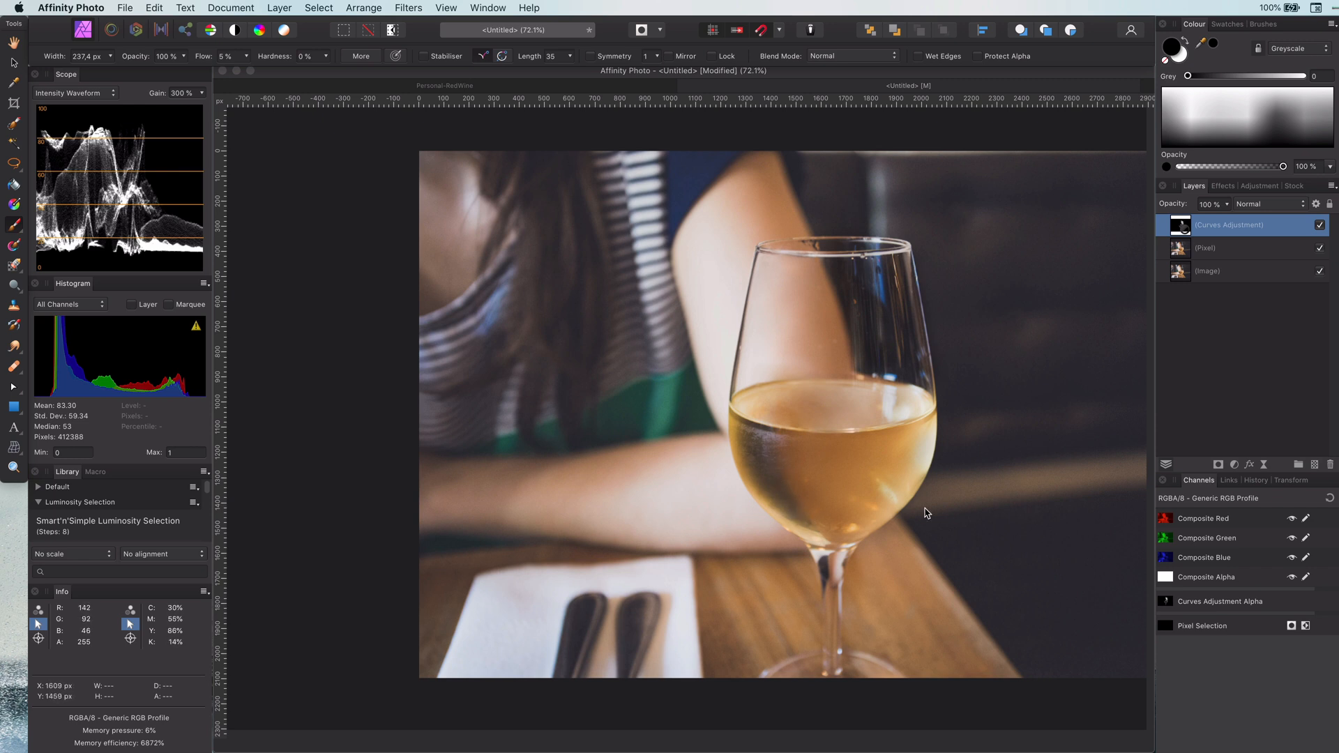
Add a Selective Colour adjustment with its colour range set to Blacks.
{"action": "left_click", "coordinate": [1233, 464]}
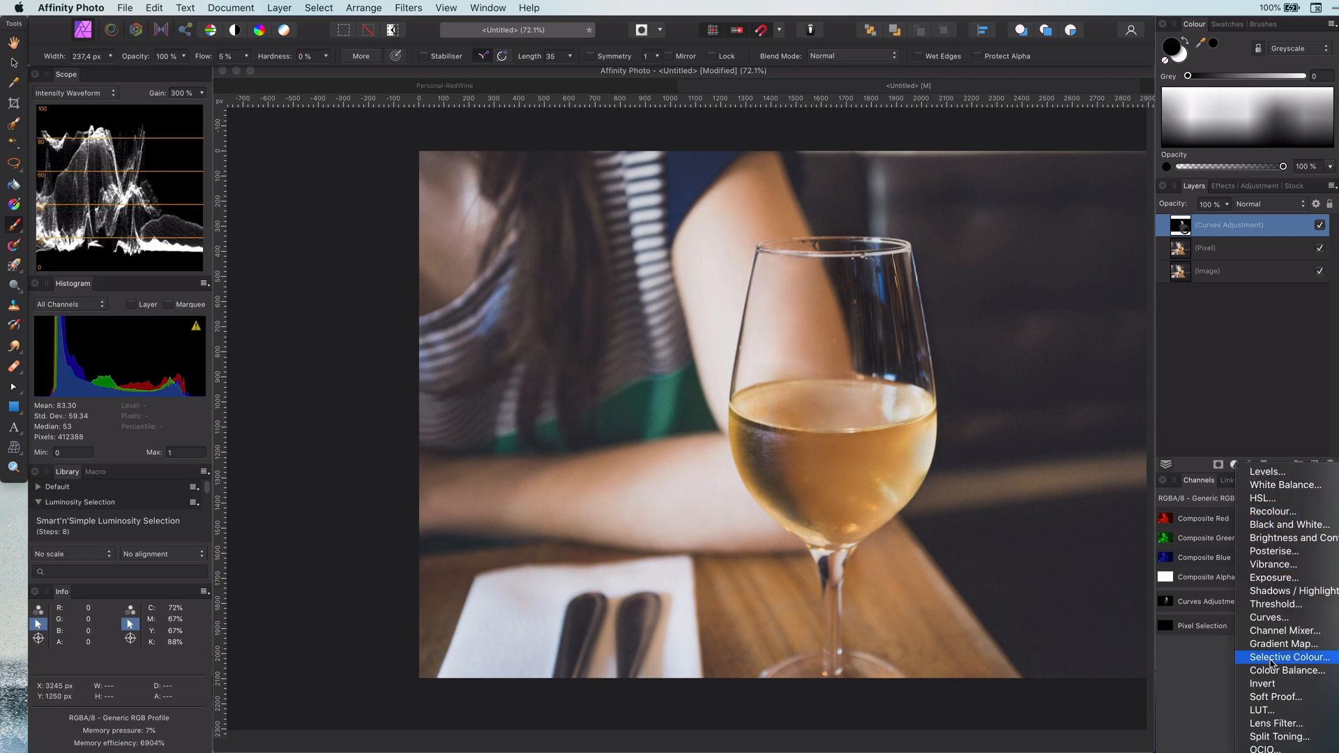
{"action": "left_click", "coordinate": [1288, 657]}
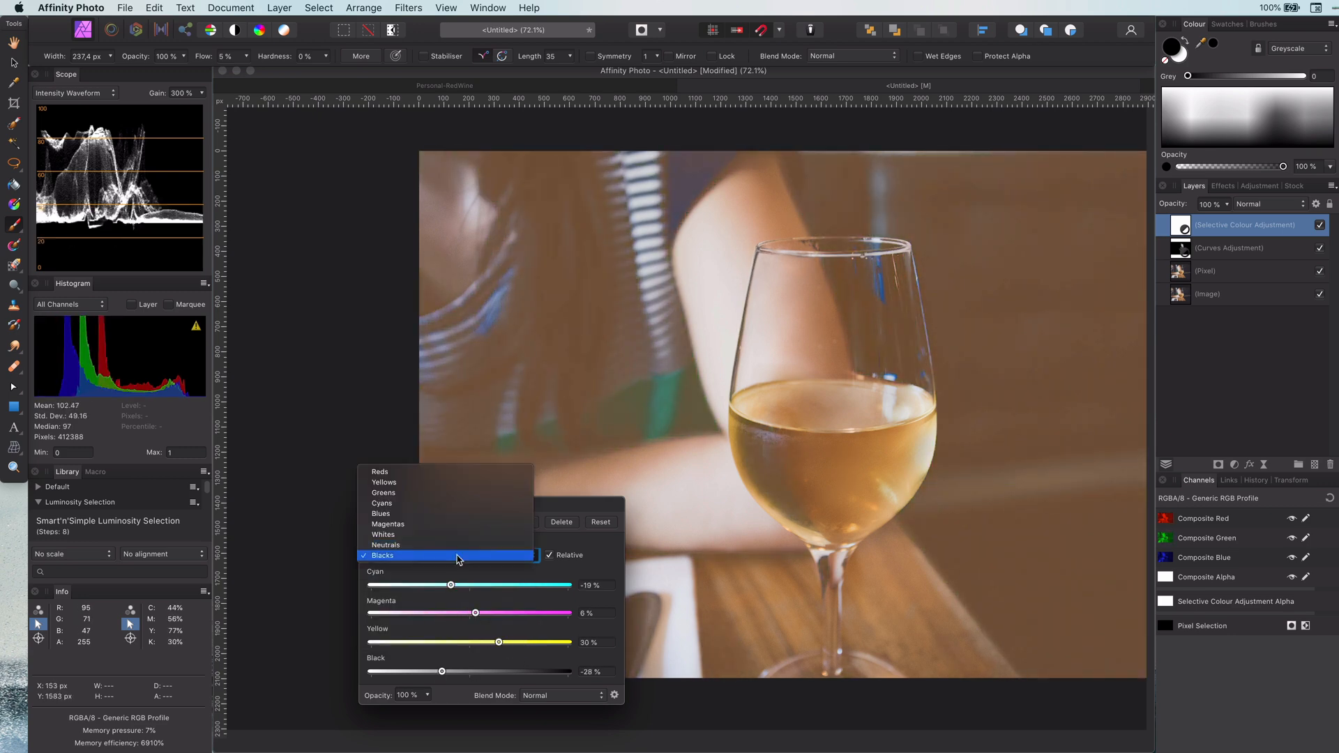
{"action": "left_click", "coordinate": [383, 533]}
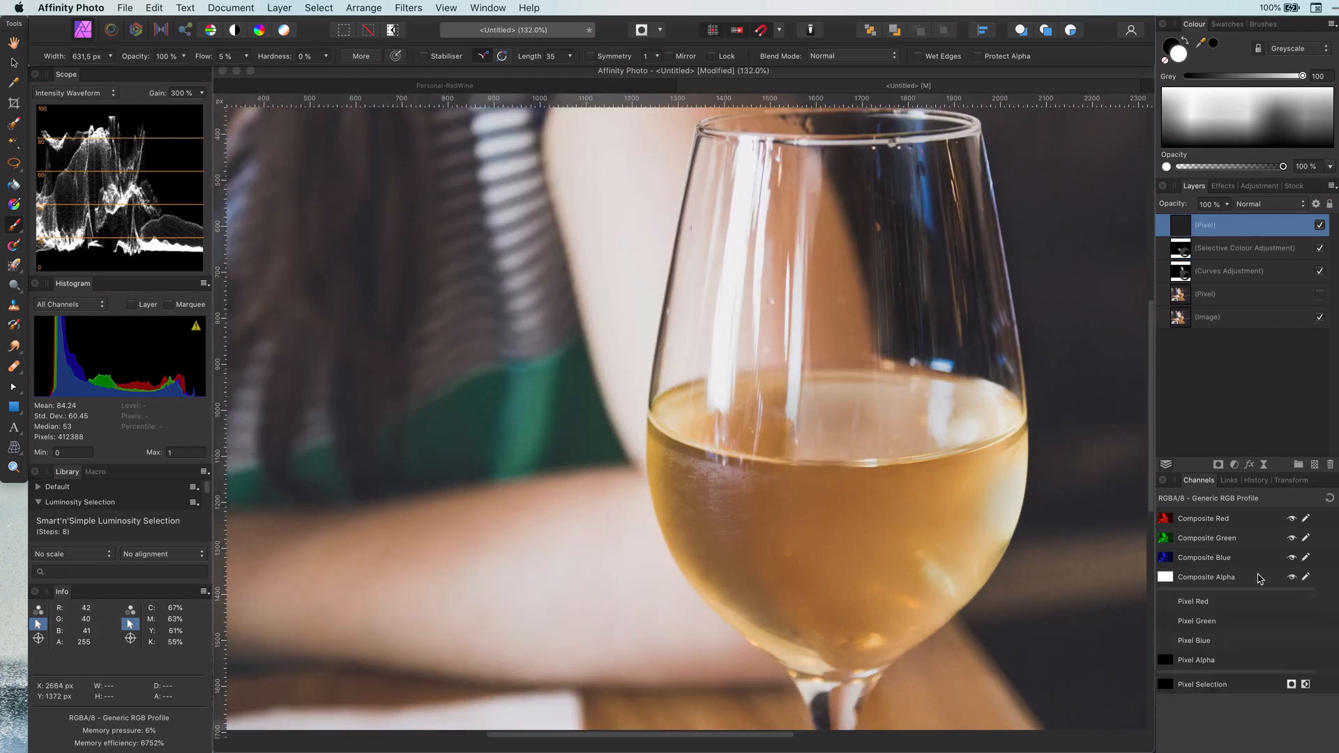
Open the blend mode control for the pixel layer in the Layers panel.
{"action": "left_click", "coordinate": [1267, 203]}
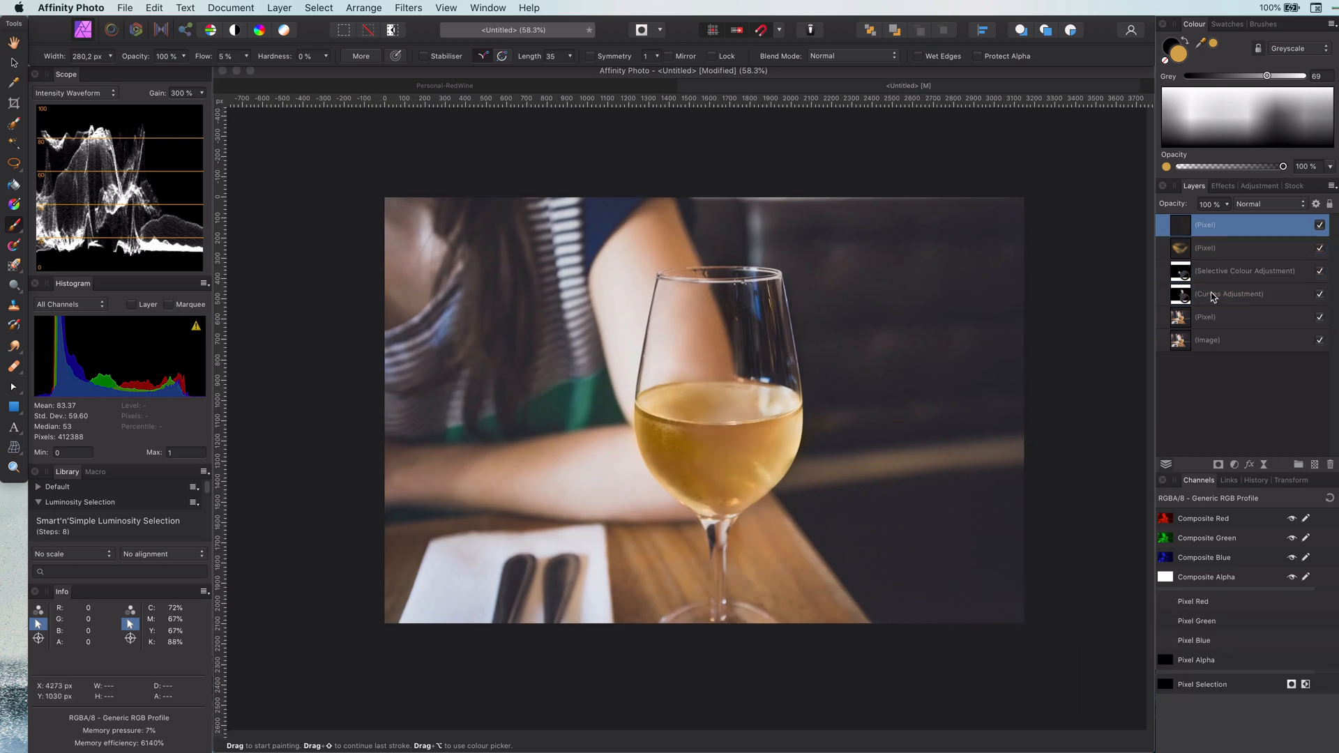
Set the pale blue top pixel layer's blend mode to Divide.
{"action": "left_click", "coordinate": [1268, 203]}
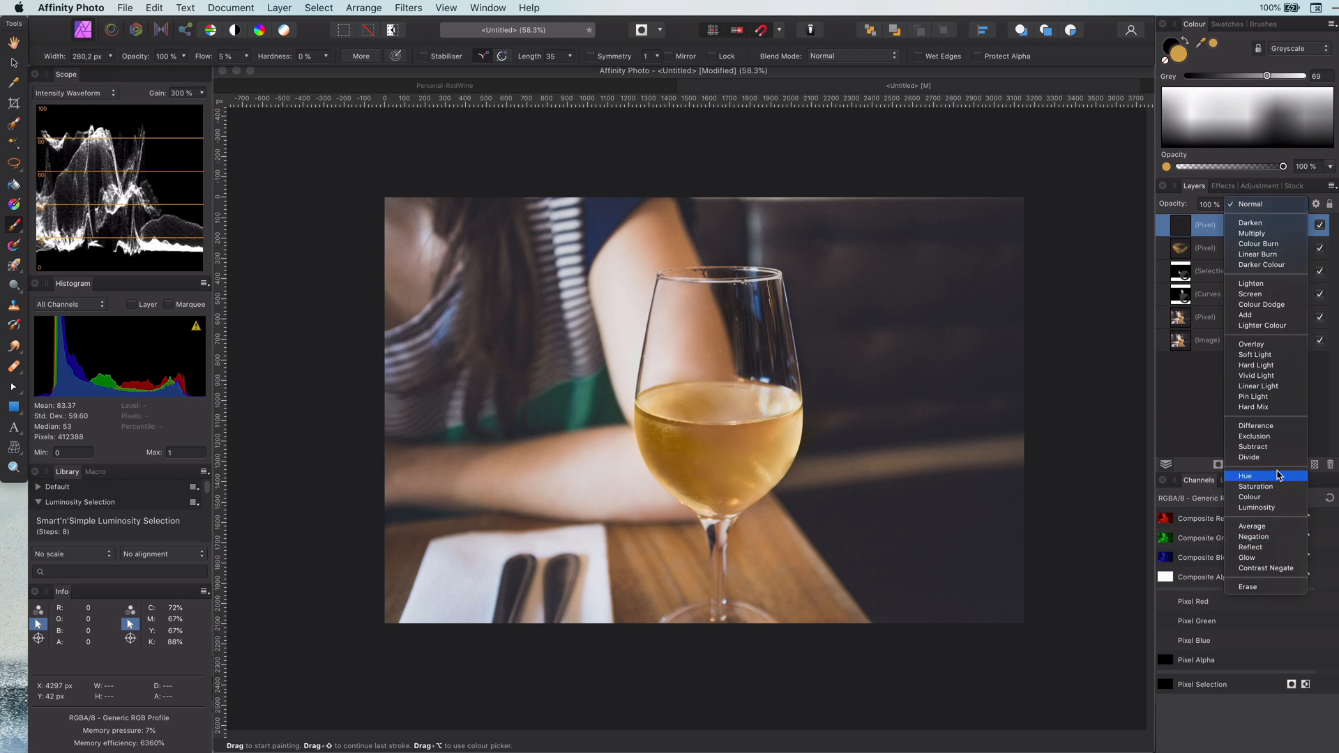
{"action": "left_click", "coordinate": [1248, 457]}
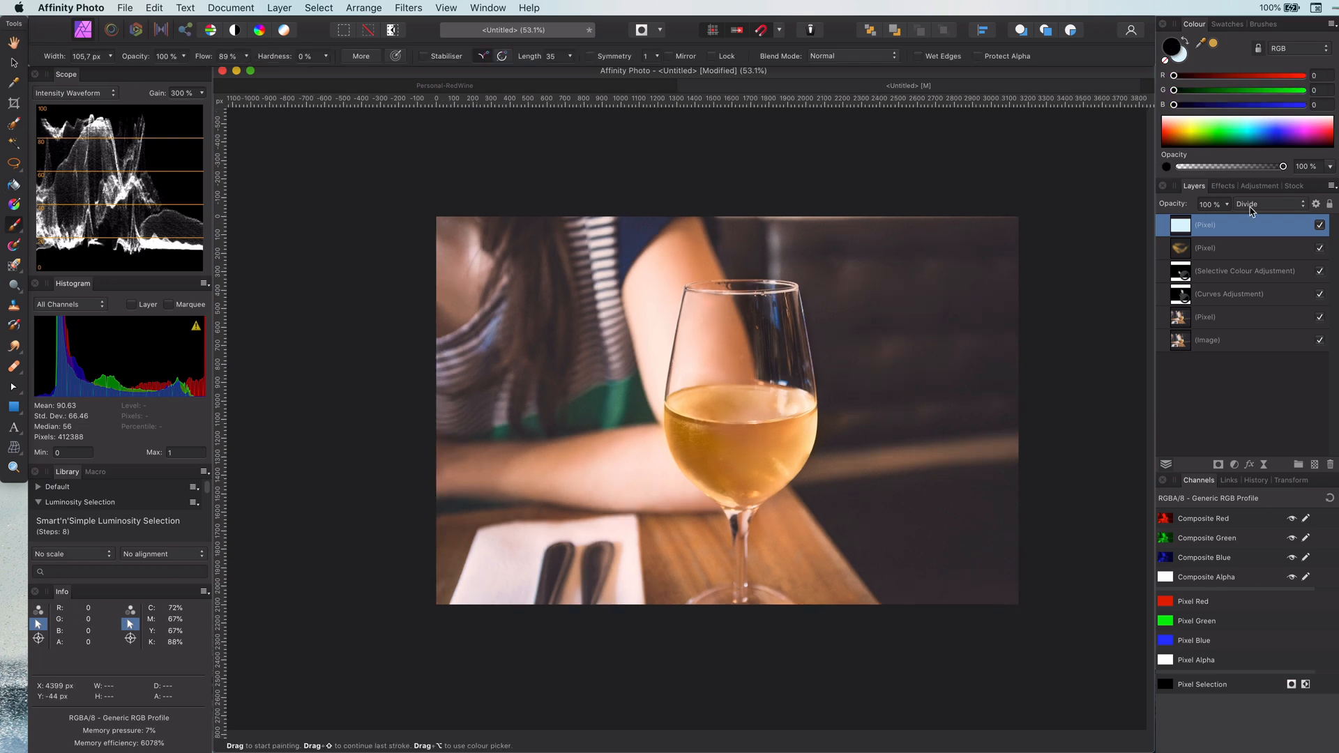
{"action": "left_click", "coordinate": [1235, 464]}
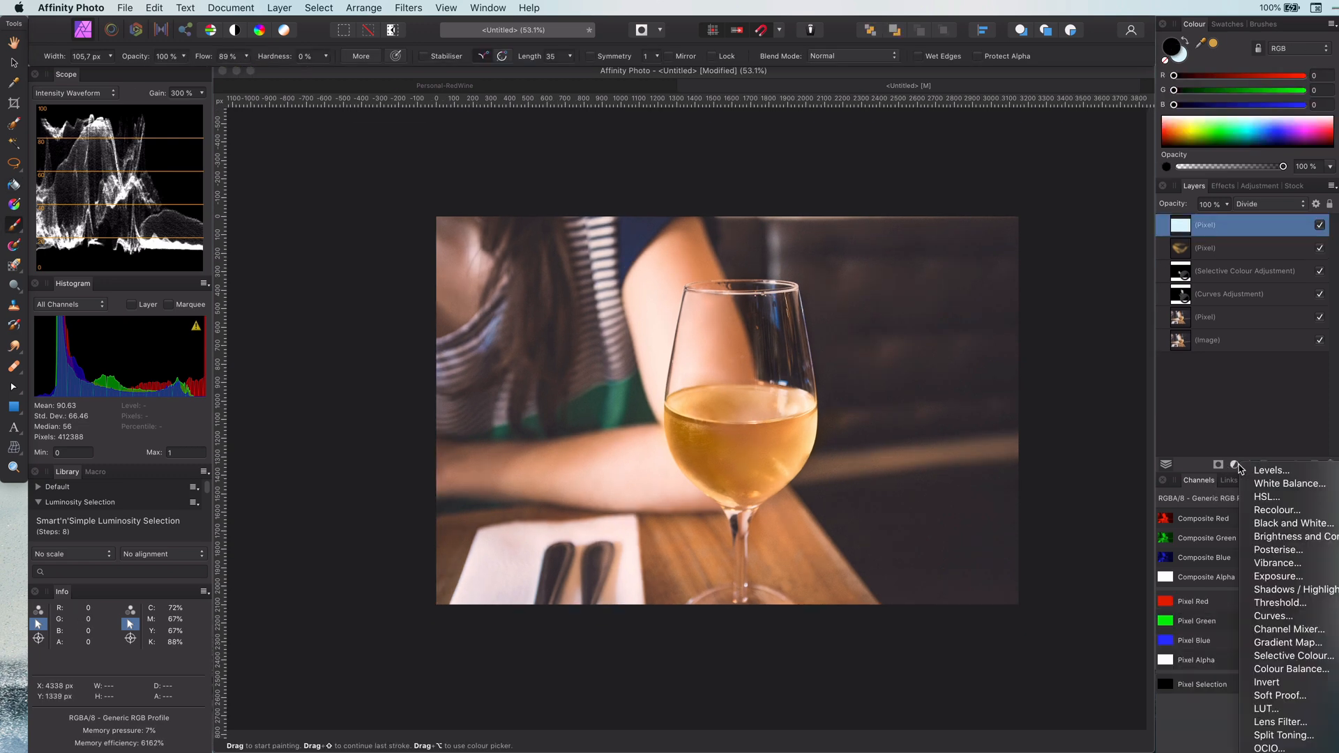
Add a Curves adjustment lifting the midtones and close its settings.
{"action": "left_click", "coordinate": [1273, 616]}
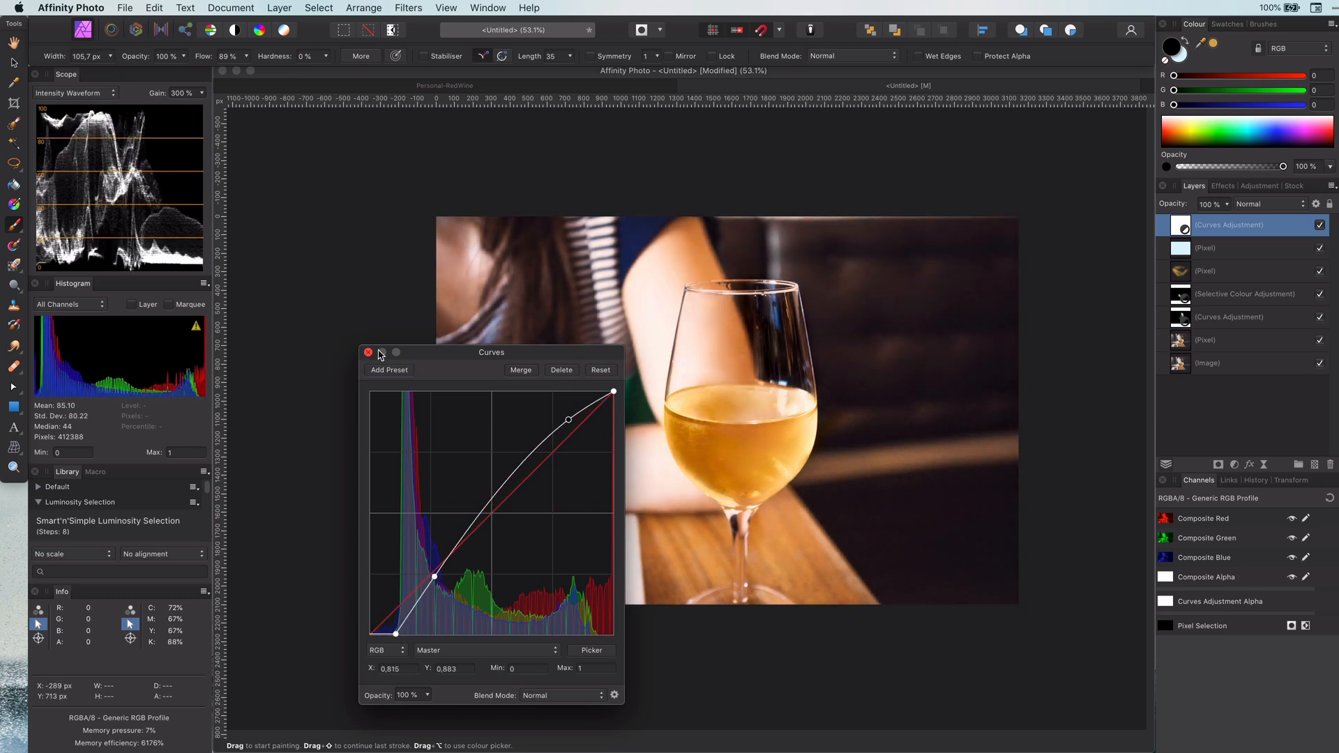
{"action": "left_click", "coordinate": [368, 353]}
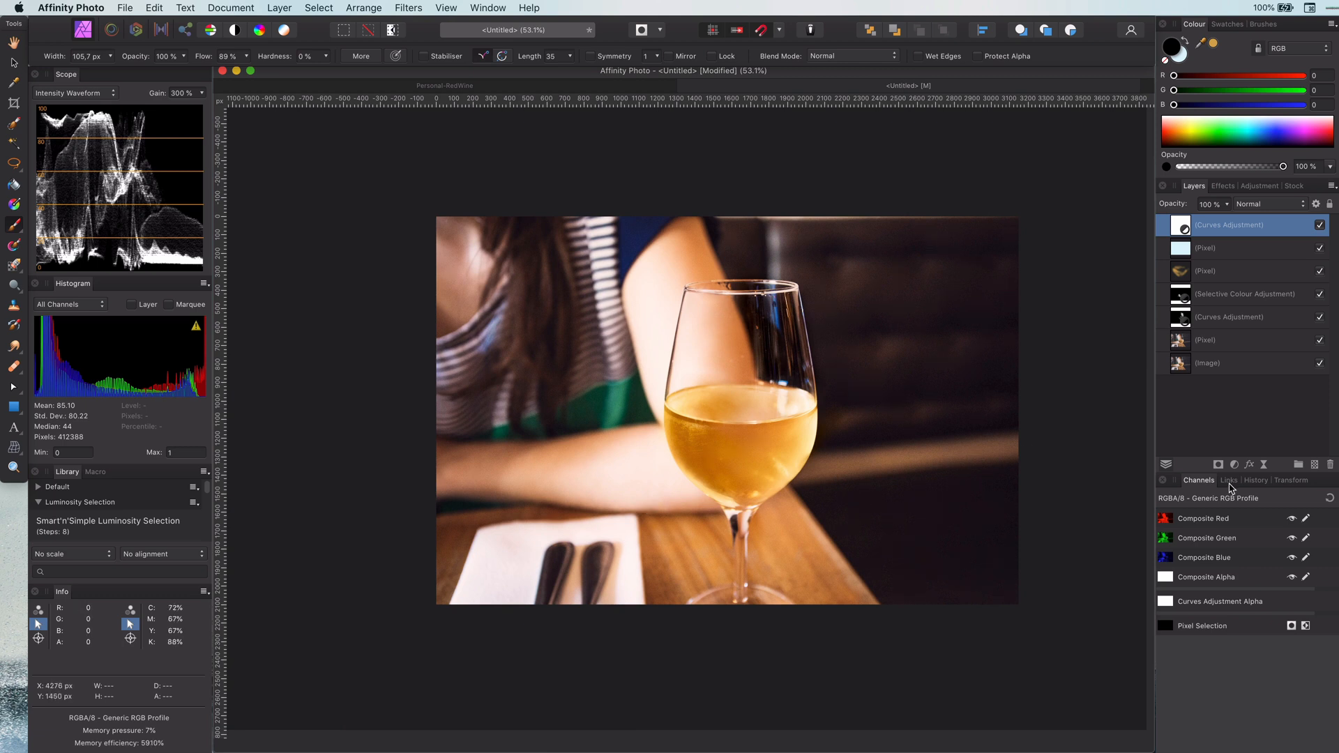
{"action": "left_click", "coordinate": [1234, 463]}
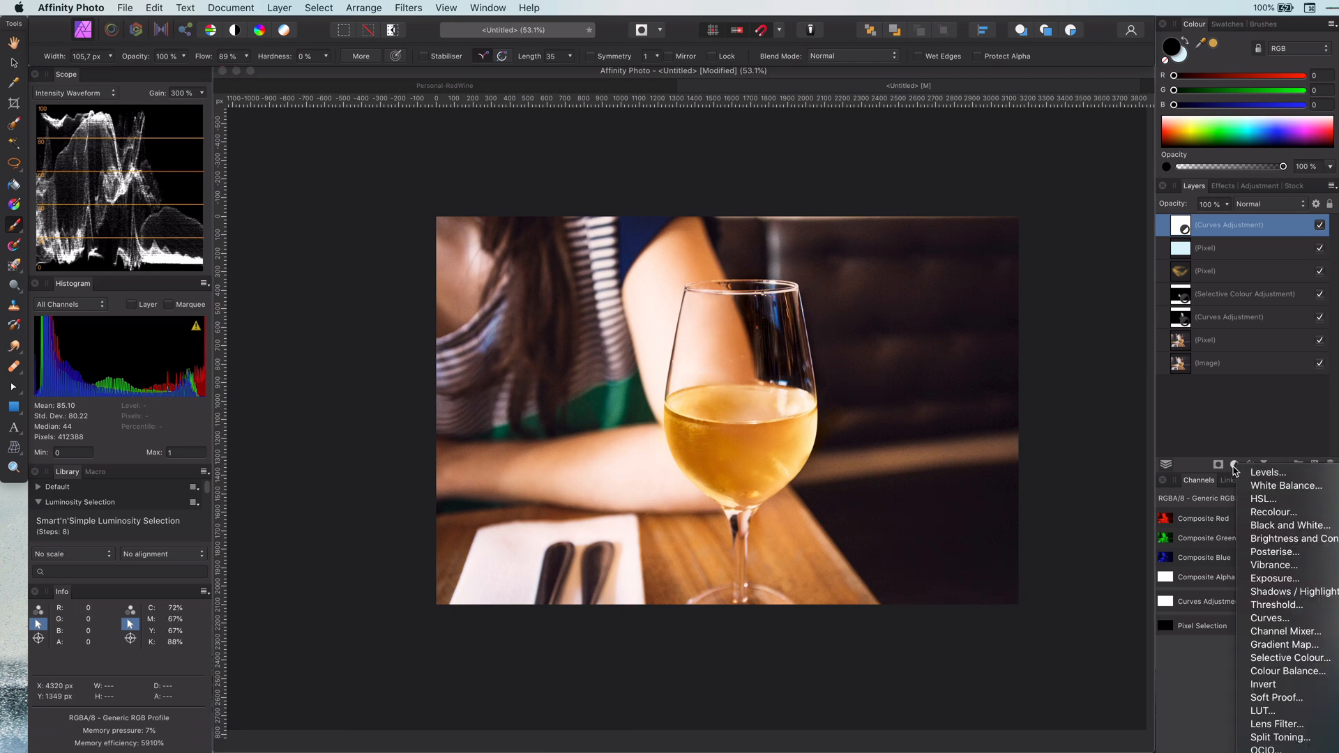
{"action": "mouse_move", "coordinate": [1290, 658]}
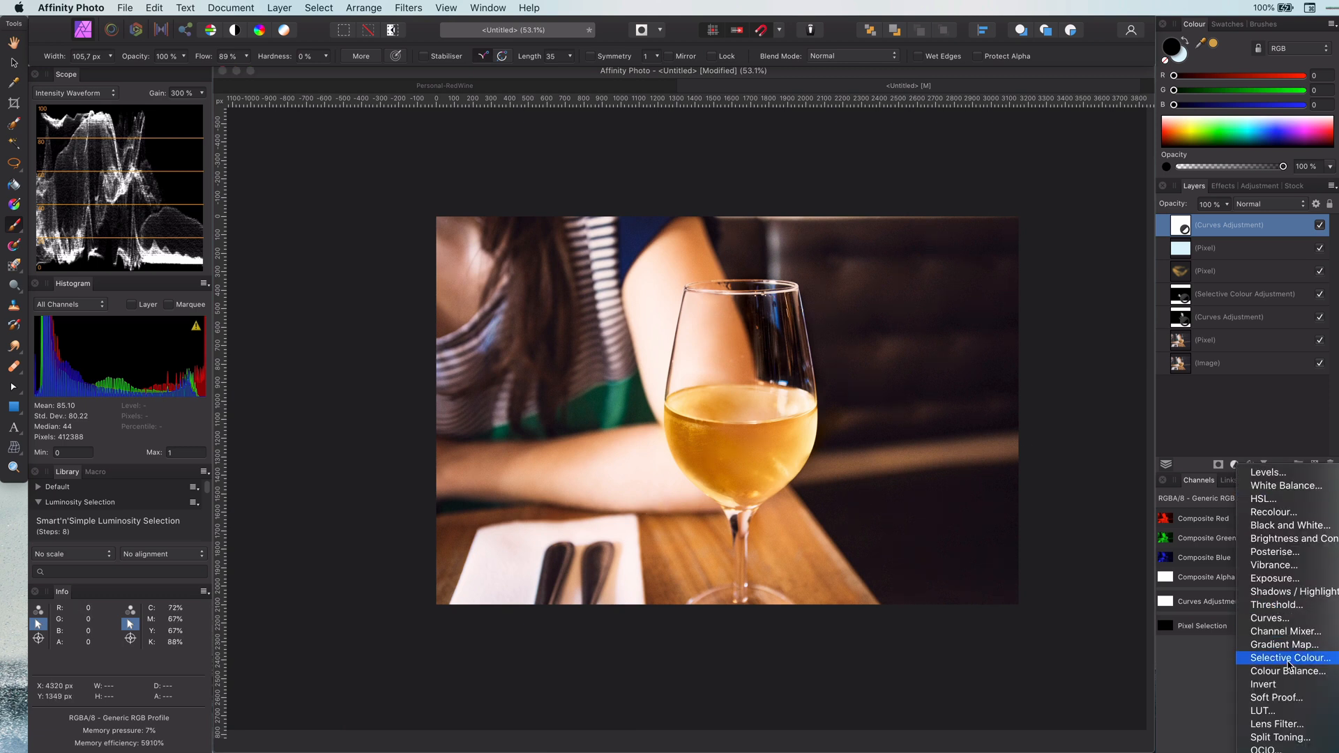
Add another Selective Colour adjustment and drag one of its sliders.
{"action": "left_click", "coordinate": [1286, 658]}
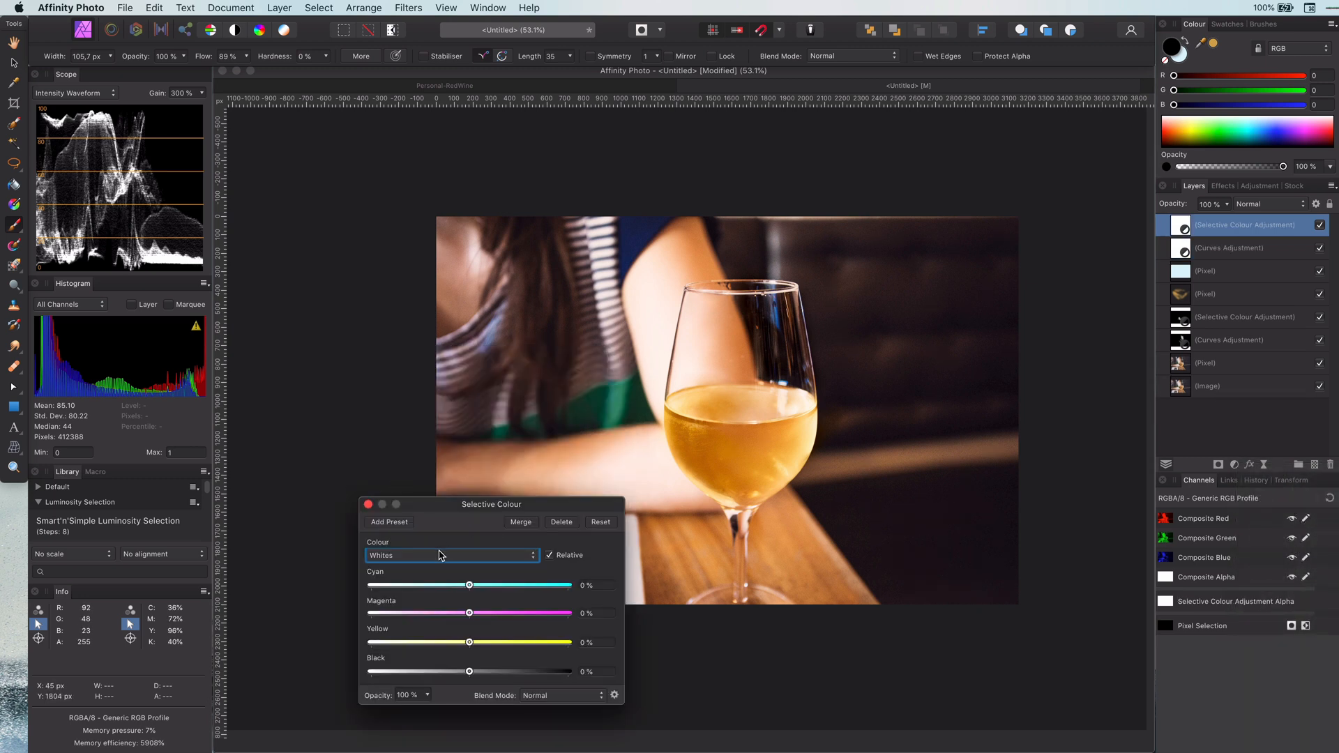
{"action": "left_click_drag", "start_coordinate": [467, 642], "coordinate": [515, 643]}
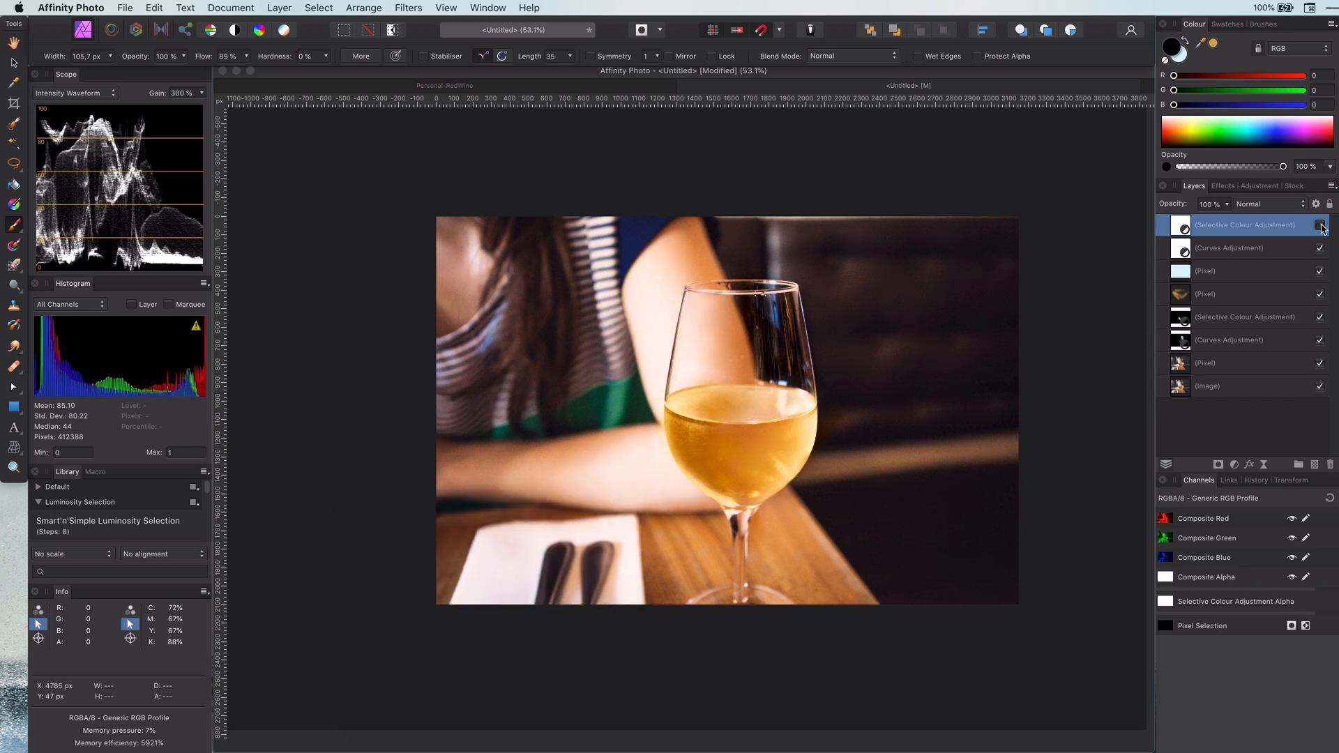
{"action": "left_click", "coordinate": [1321, 224]}
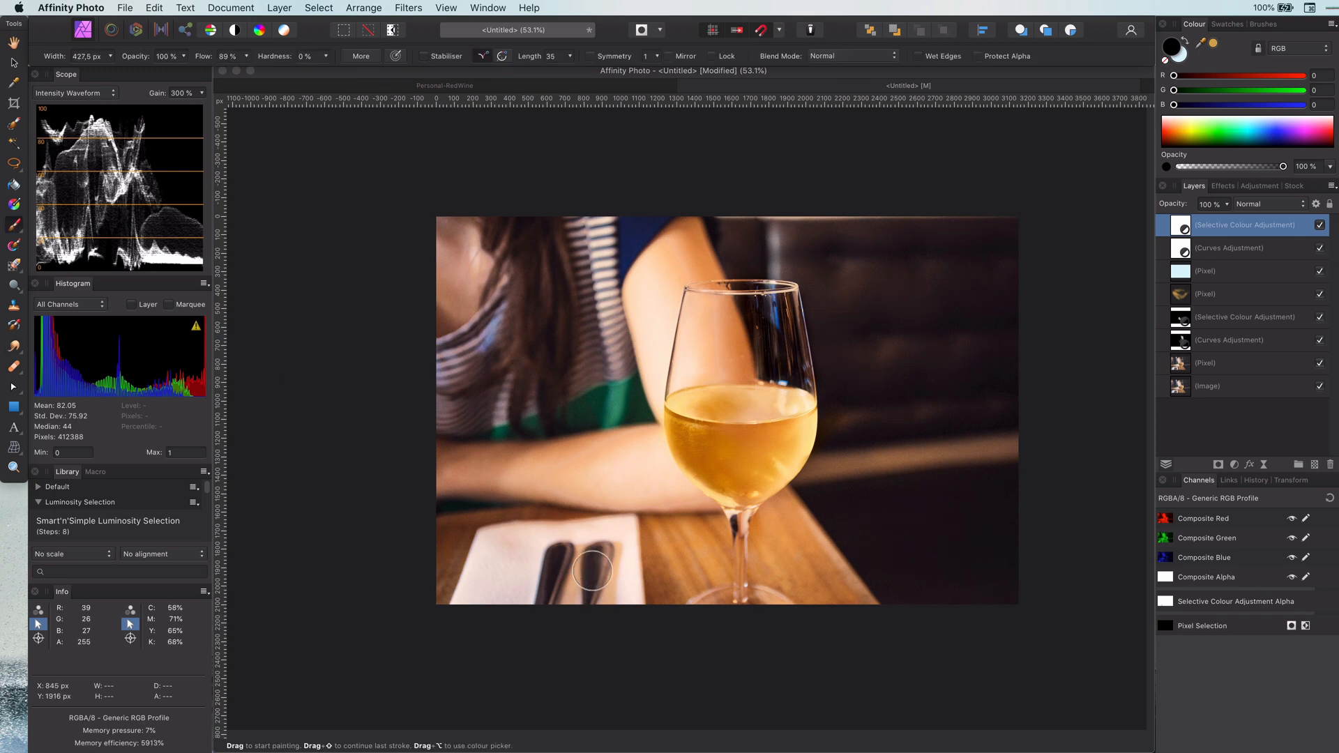
{"action": "mouse_move", "coordinate": [617, 592]}
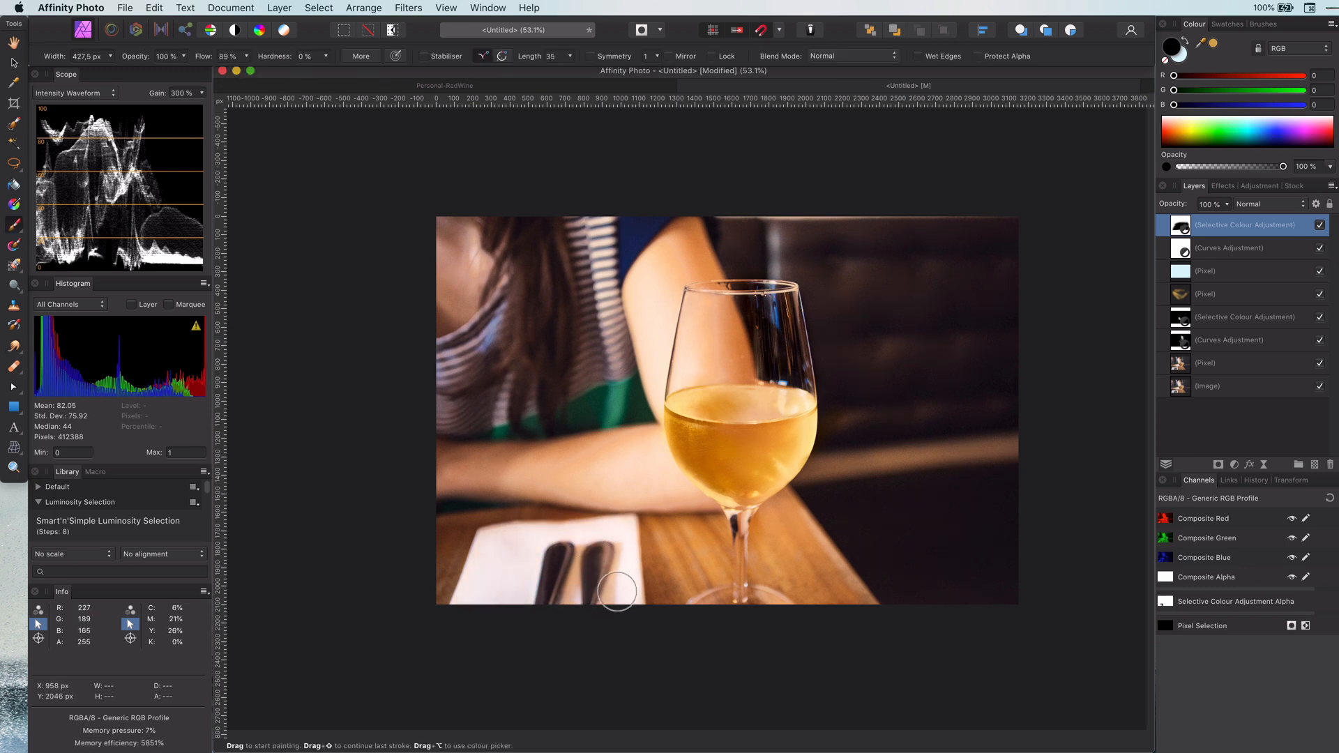
{"action": "mouse_move", "coordinate": [448, 386]}
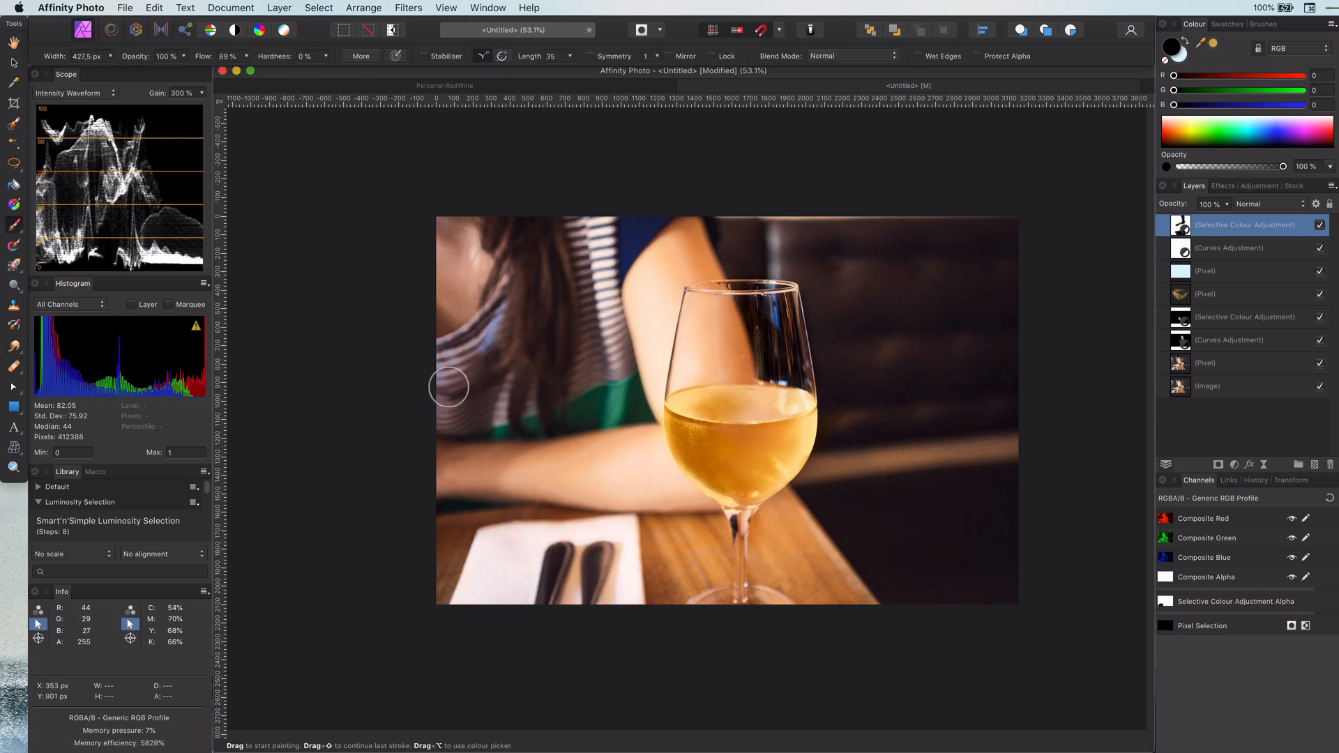
{"action": "mouse_move", "coordinate": [475, 370]}
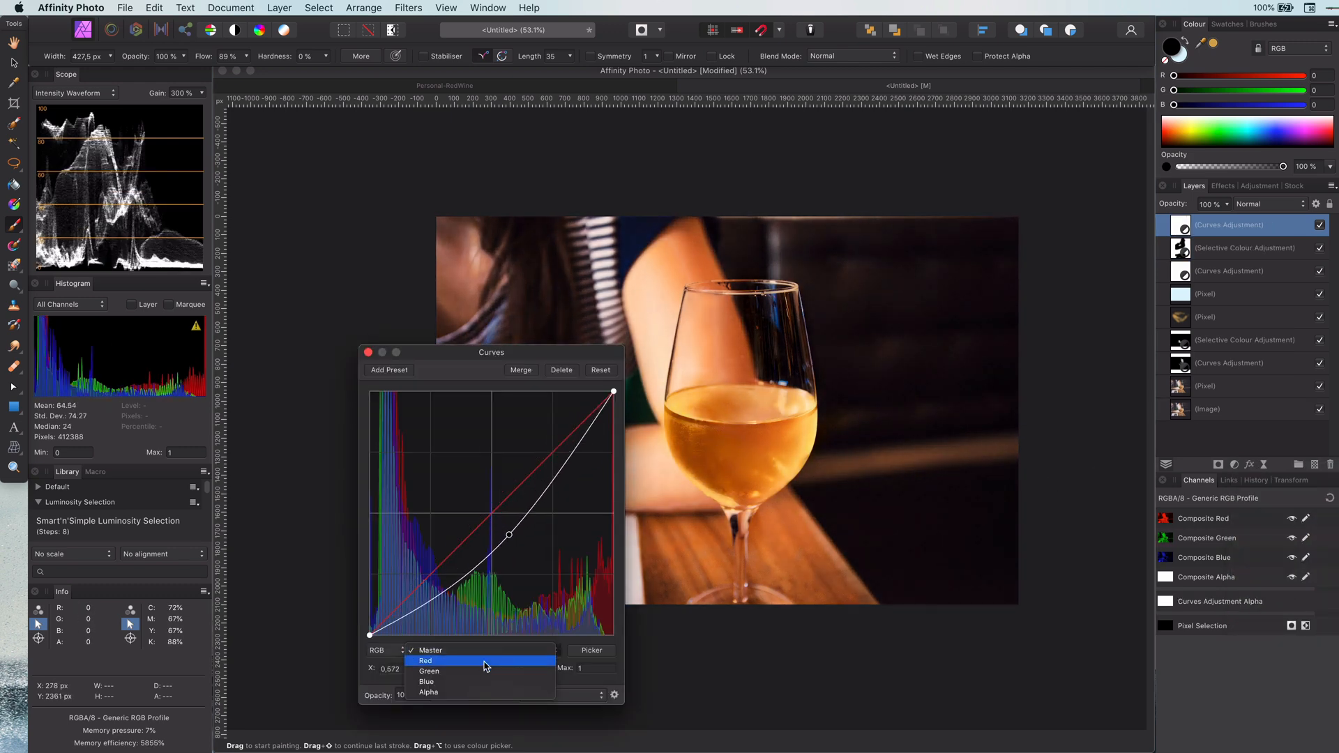
Switch the Curves layer to the Red channel, adjust it, and paint its mask.
{"action": "left_click", "coordinate": [425, 660]}
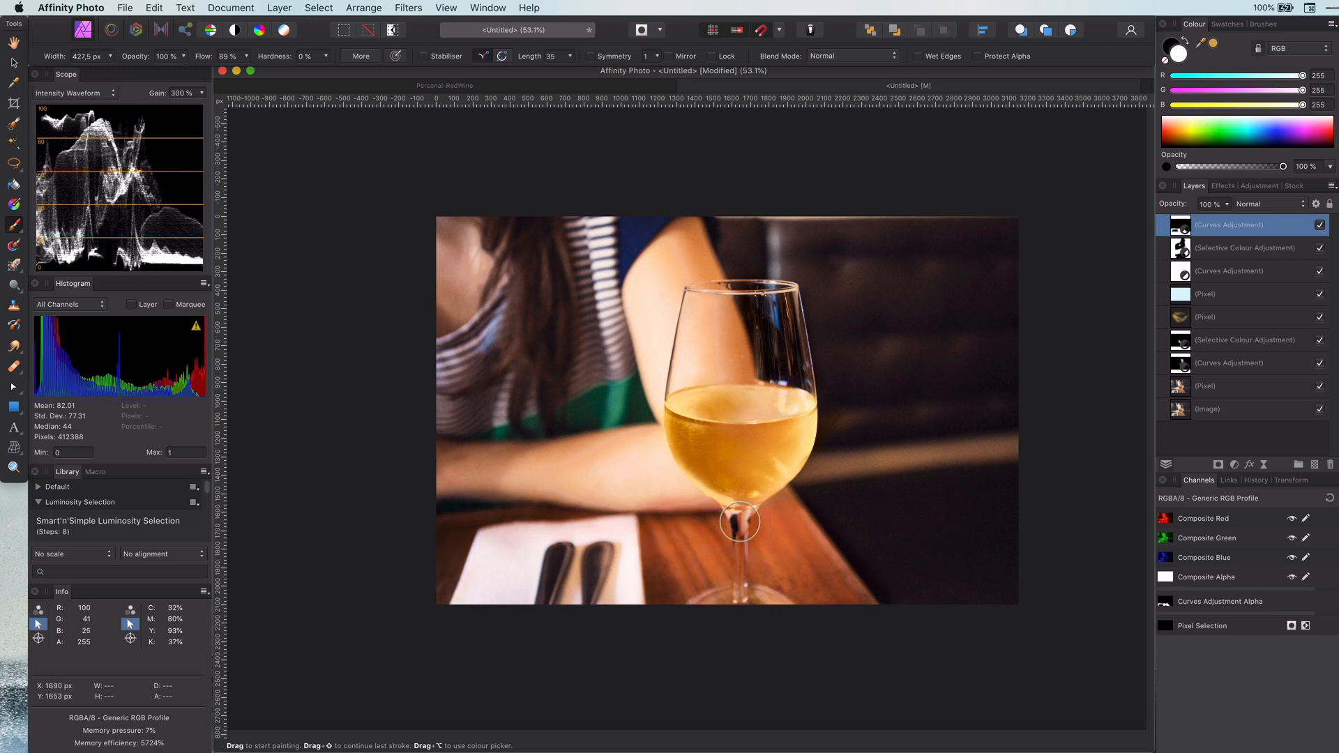
{"action": "left_click", "coordinate": [1266, 203]}
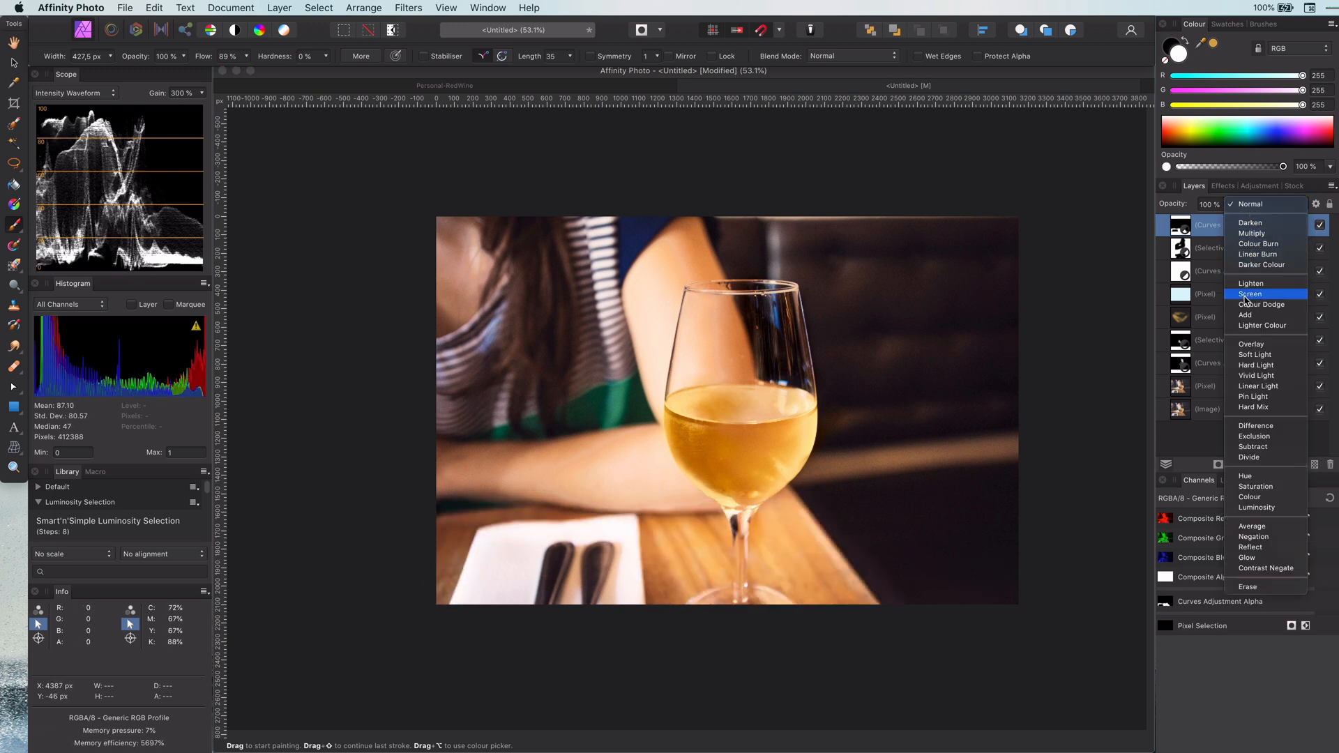
Blend the top Curves layer in Soft Light and set its blend ranges.
{"action": "left_click", "coordinate": [1254, 354]}
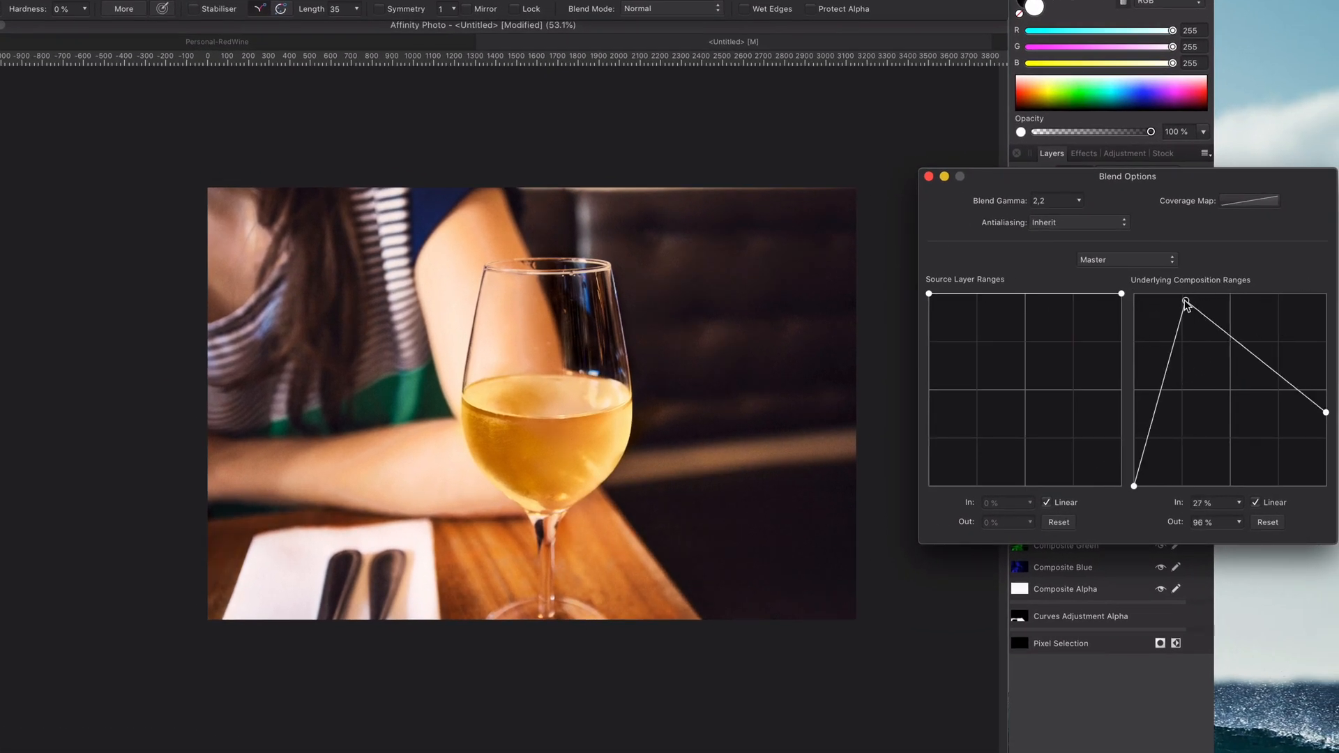
{"action": "left_click", "coordinate": [929, 177]}
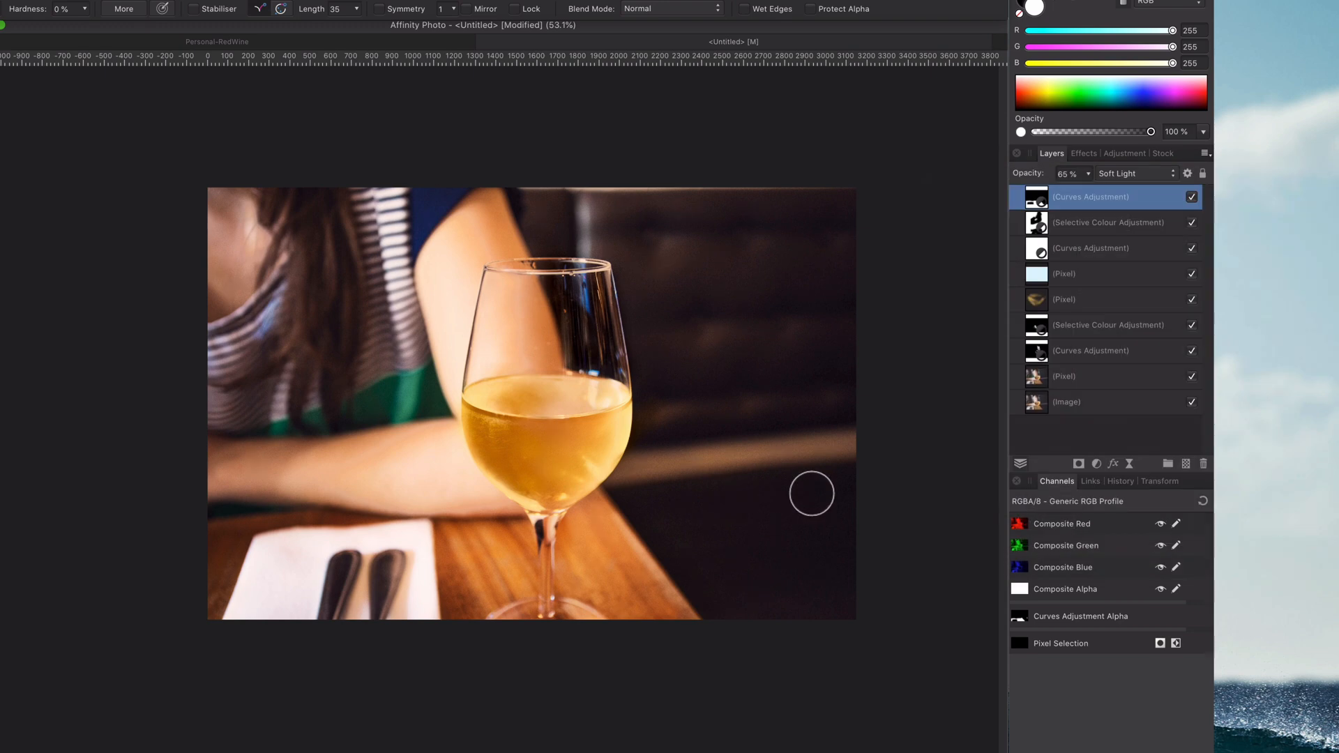